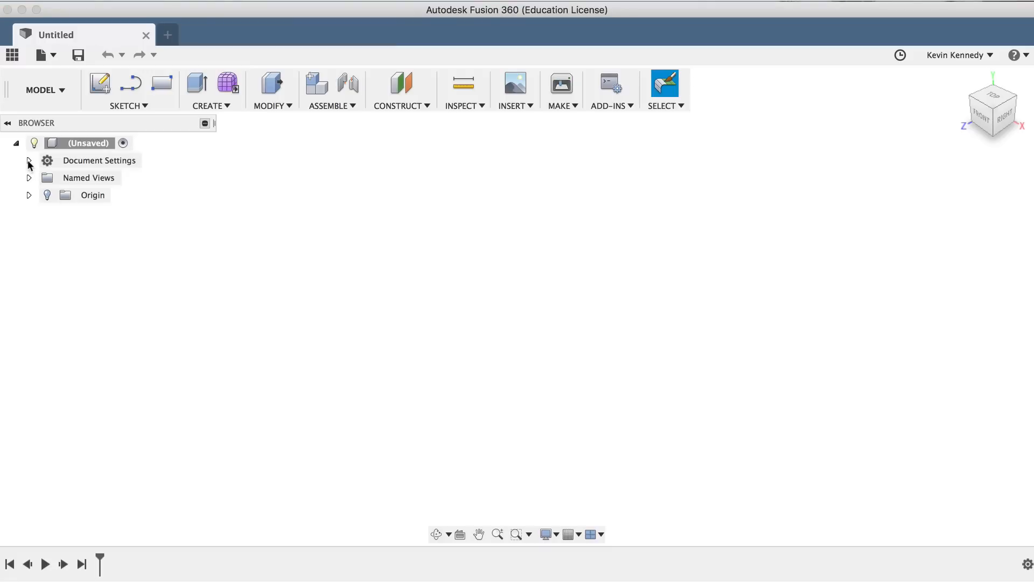
# Change the design's active unit type under Document Settings > Units.
pyautogui.click(29, 160)
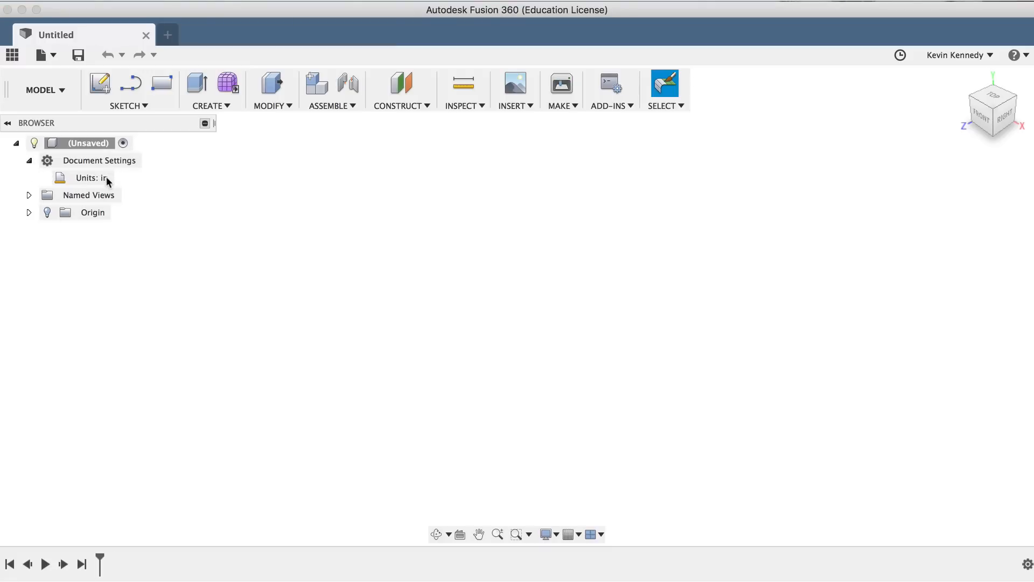
pyautogui.doubleClick(88, 177)
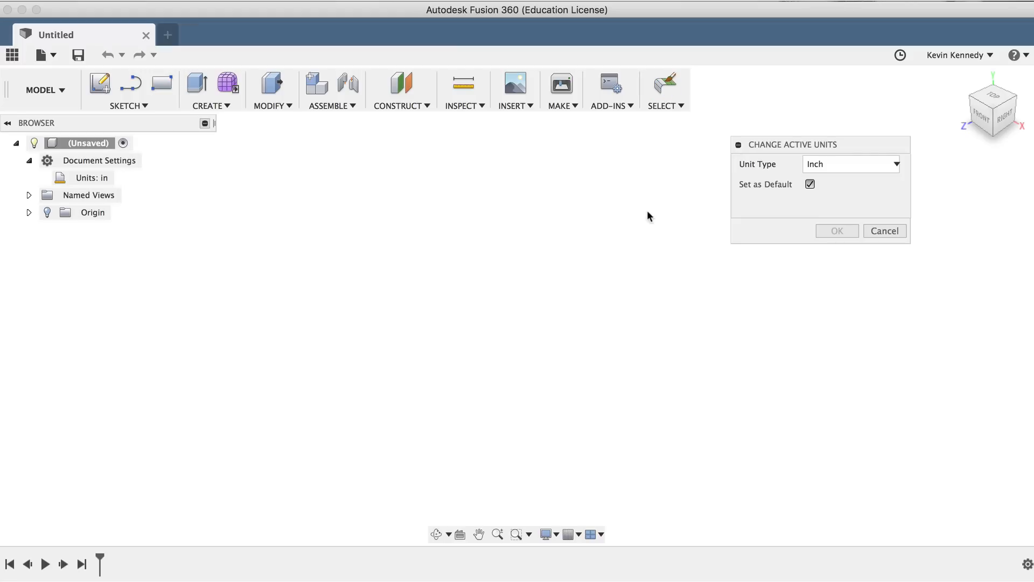
pyautogui.click(851, 164)
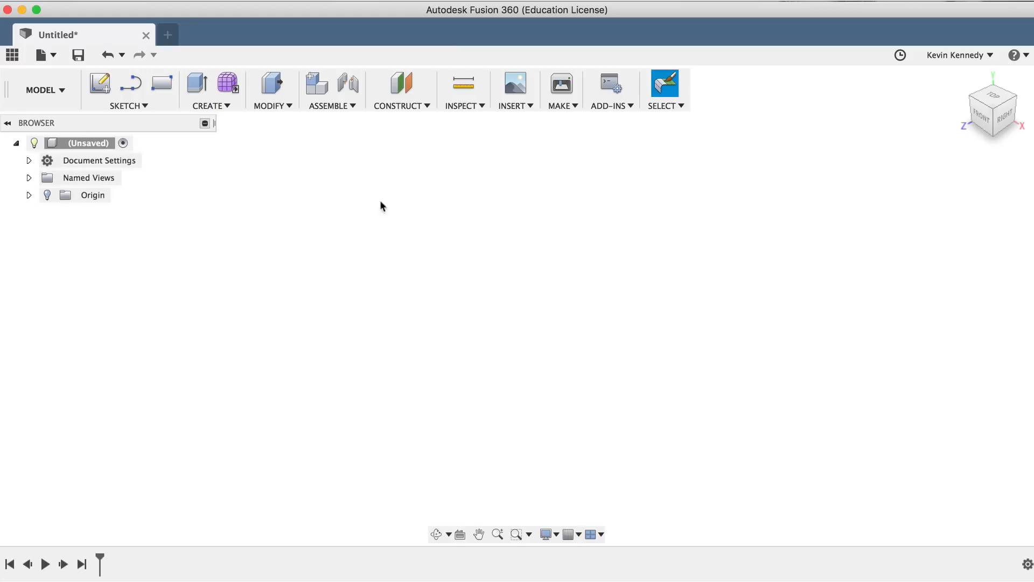
# Draw a six-sided circumscribed polygon at the origin, 10.00 from centre to edge.
pyautogui.click(125, 107)
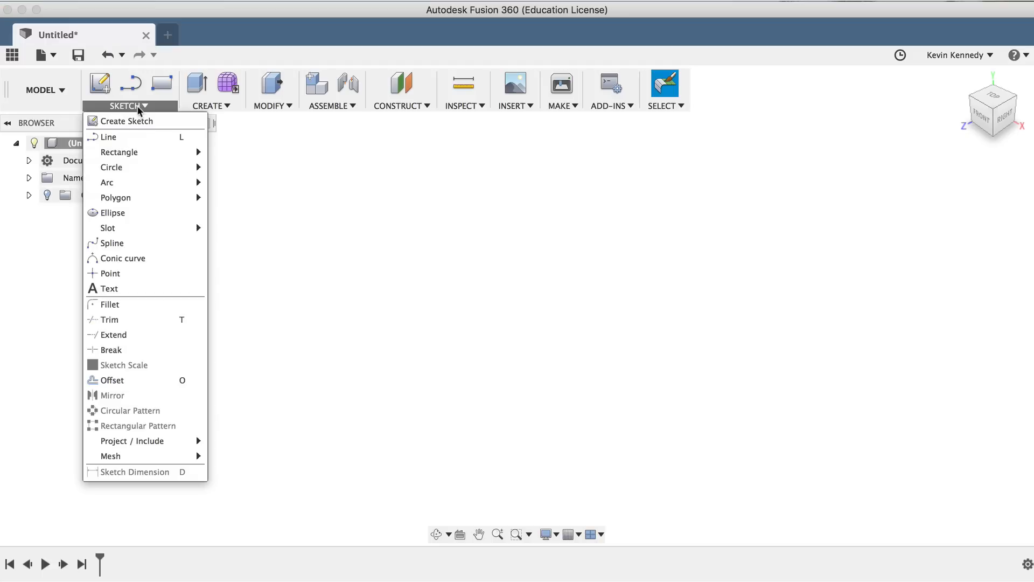
pyautogui.moveTo(115, 197)
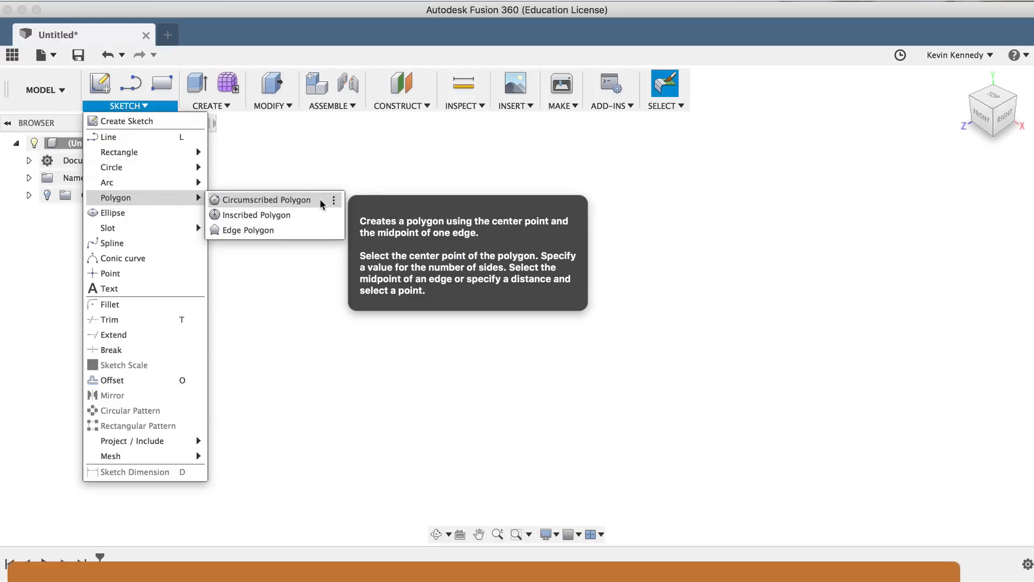
pyautogui.click(267, 199)
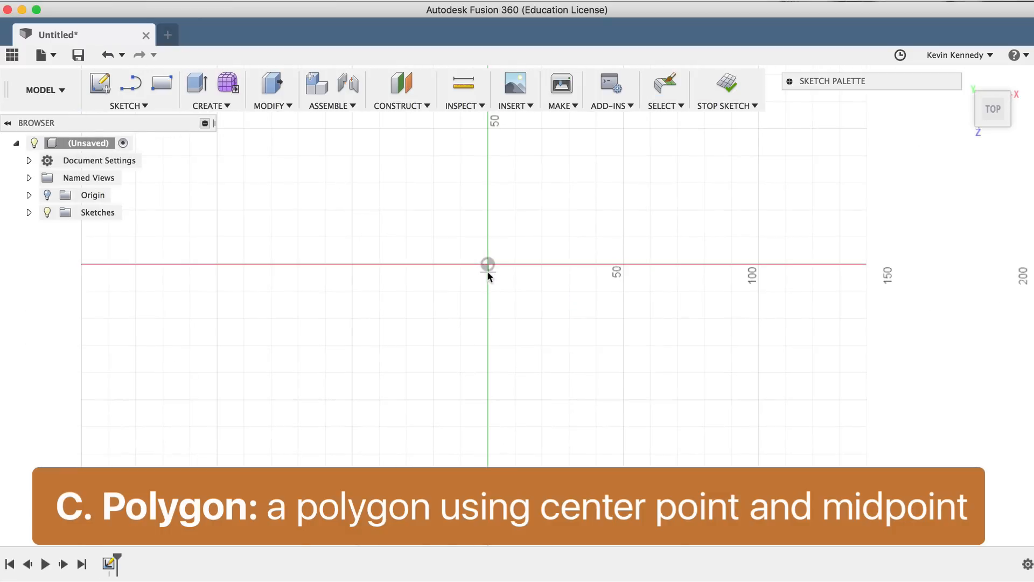
pyautogui.moveTo(487, 264); pyautogui.dragTo(396, 208)
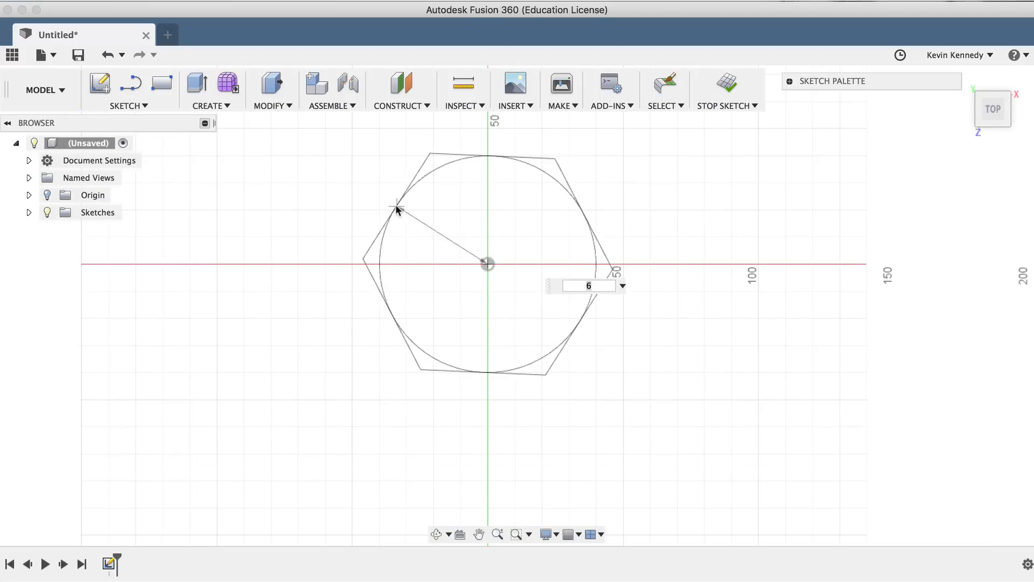
pyautogui.moveTo(396, 206); pyautogui.dragTo(480, 197)
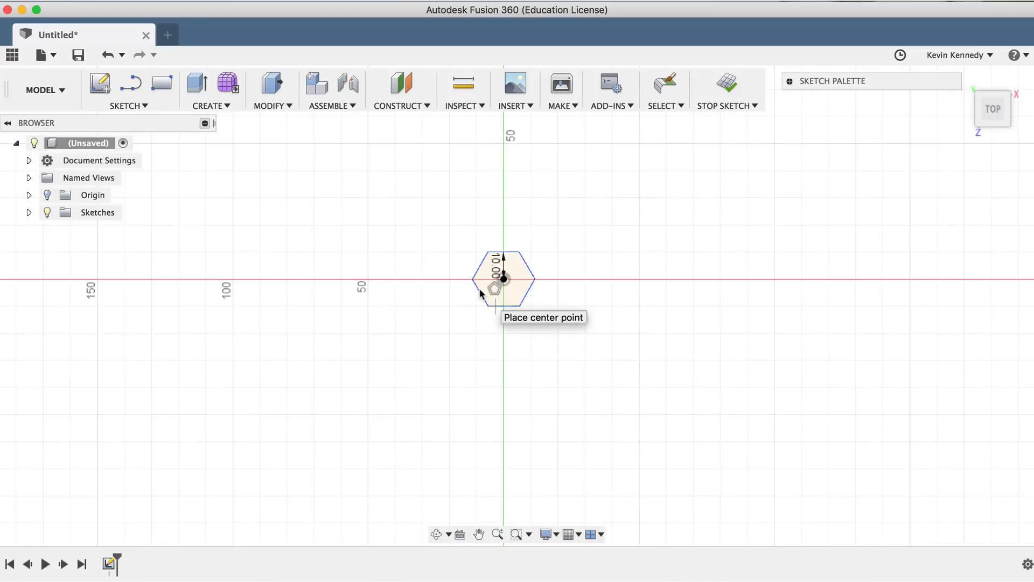
pyautogui.scroll(3)
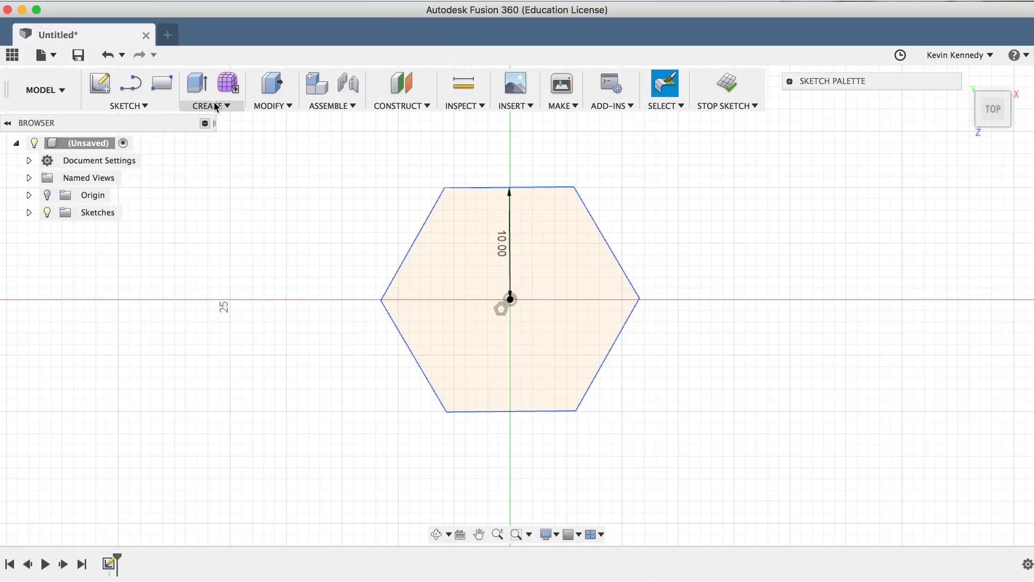
pyautogui.click(211, 89)
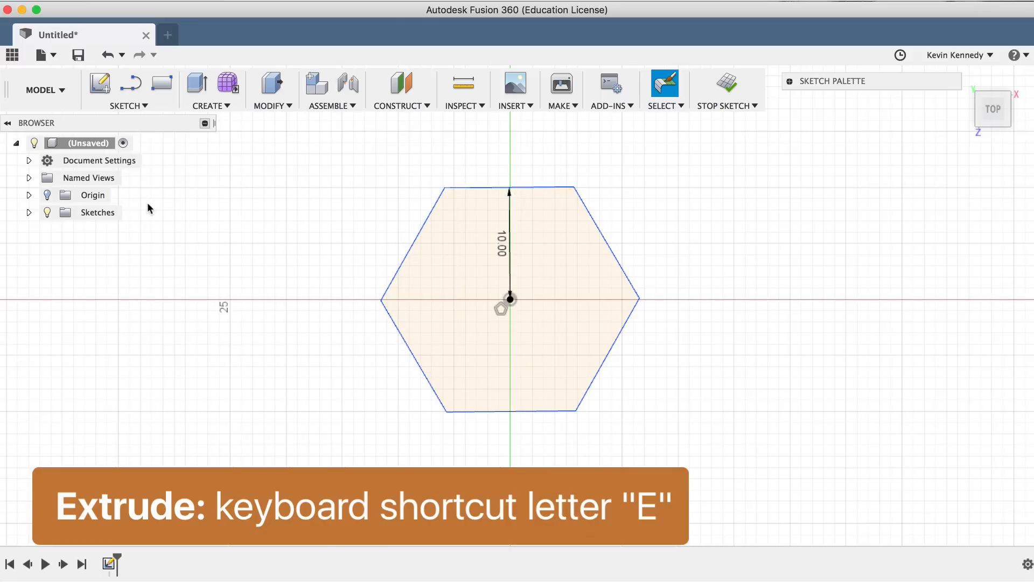
# Extrude the hexagon profile 10 mm into a solid block and check it from the front.
pyautogui.press('e')
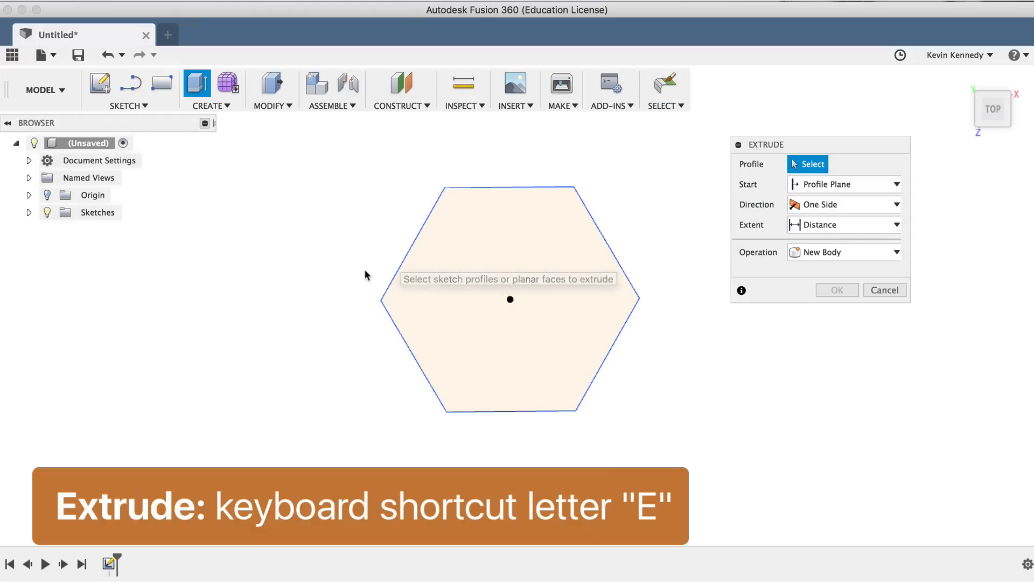
pyautogui.click(509, 299)
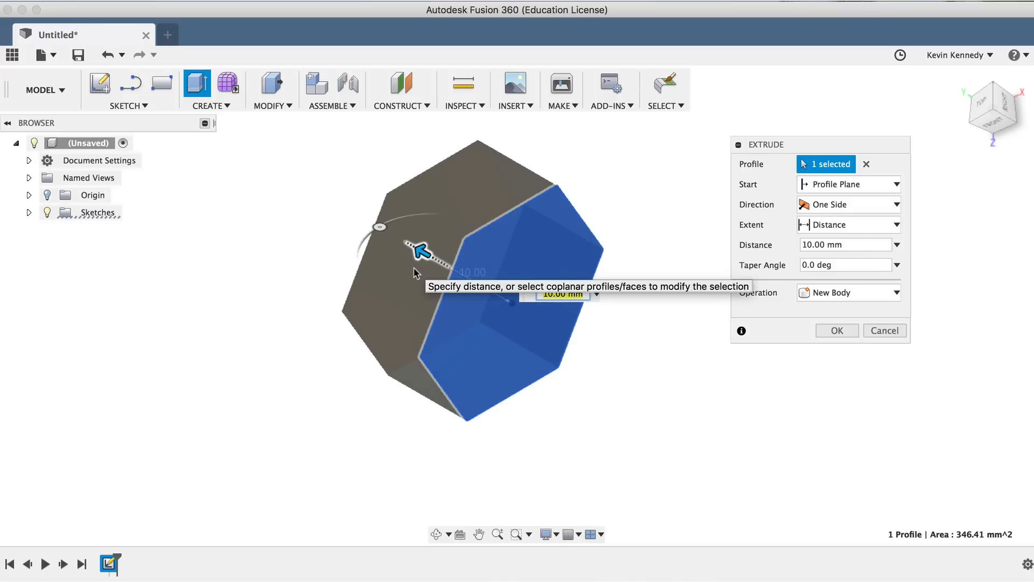
pyautogui.click(835, 330)
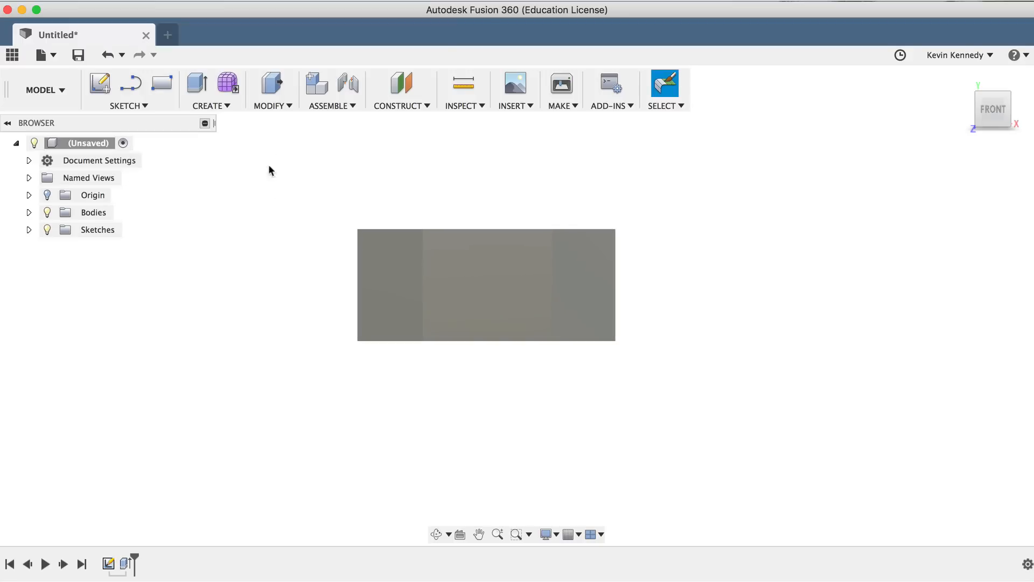
pyautogui.click(271, 89)
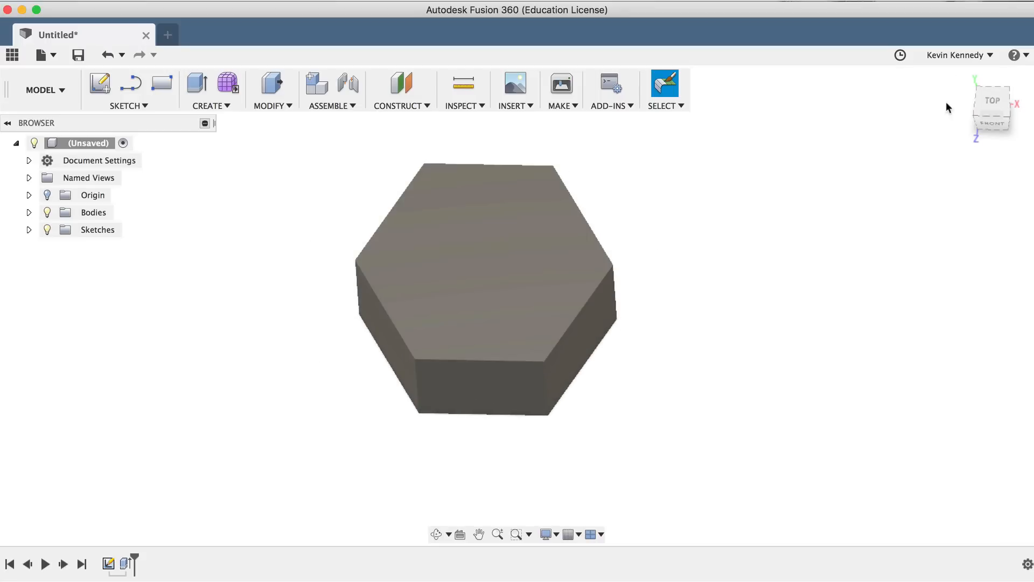
pyautogui.click(992, 107)
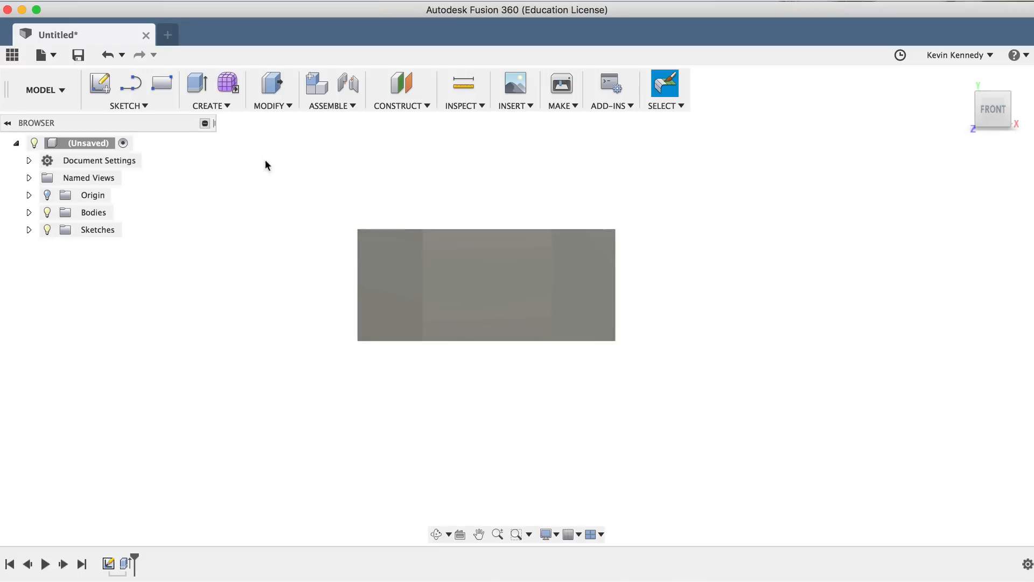
pyautogui.moveTo(267, 217)
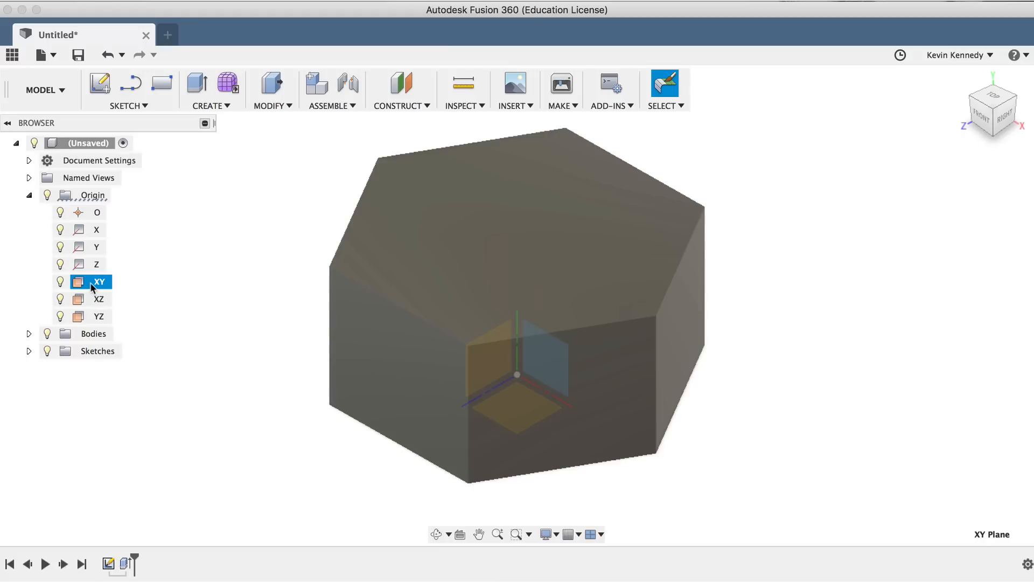
# Sketch on the XY plane a 1.50 by 1.50 triangle at the block's top-right corner.
pyautogui.rightClick(99, 281)
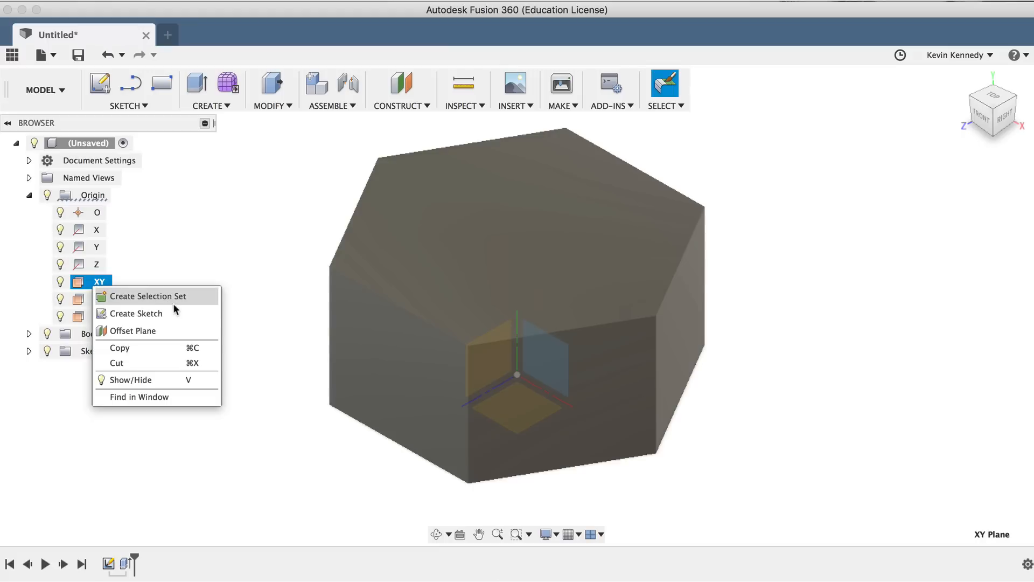
pyautogui.moveTo(137, 313)
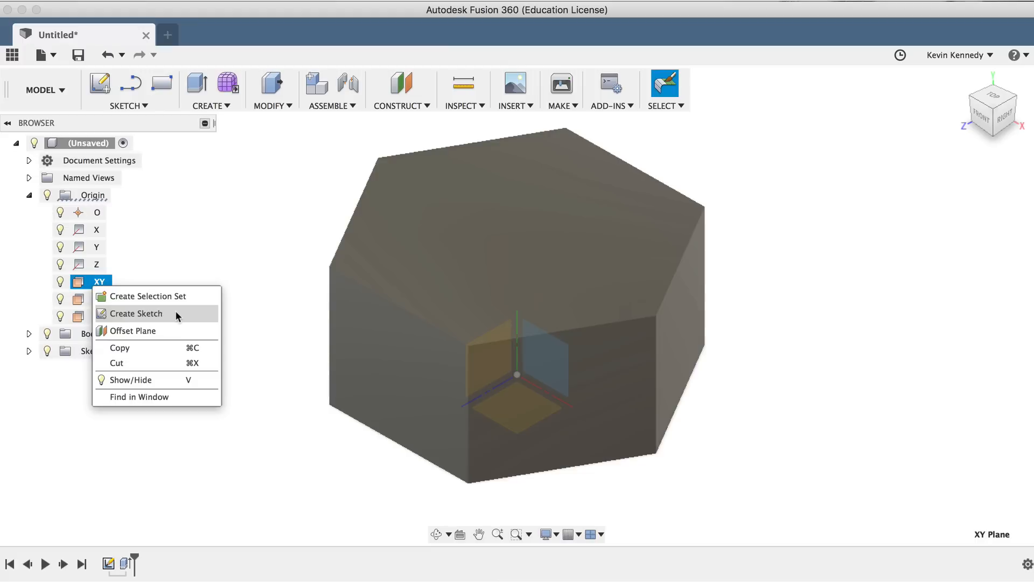
pyautogui.click(136, 313)
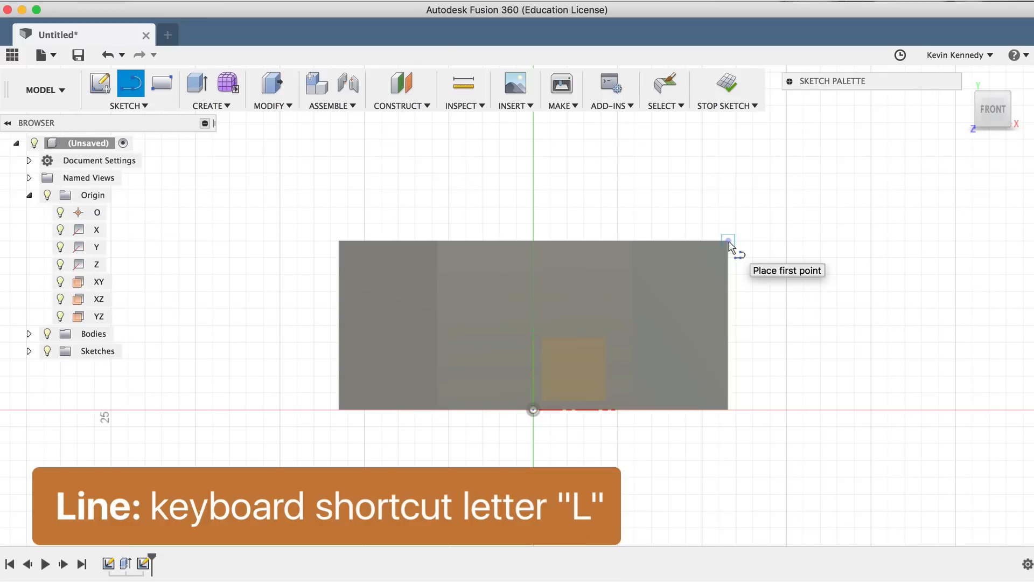
pyautogui.click(729, 238)
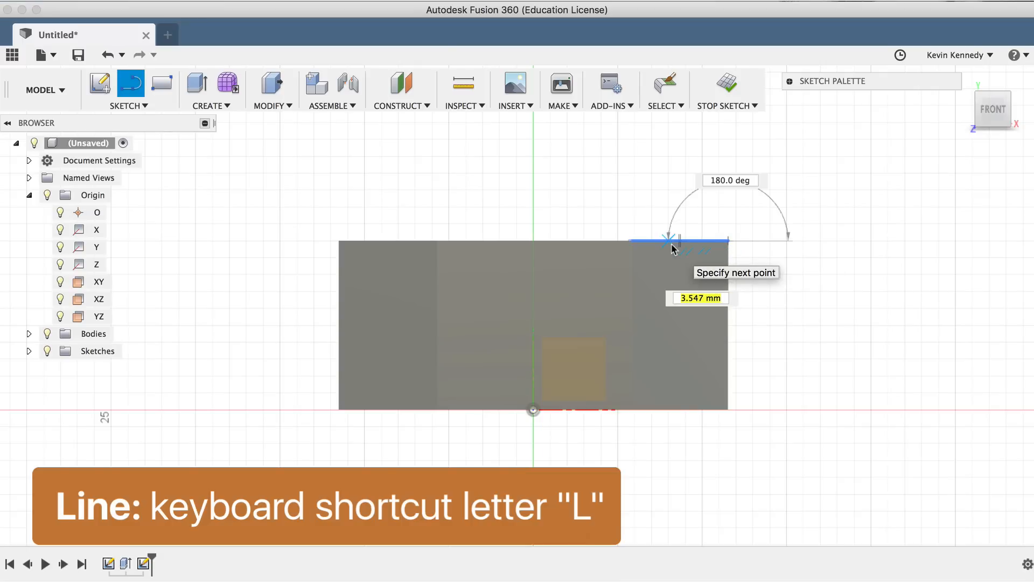
pyautogui.write('1')
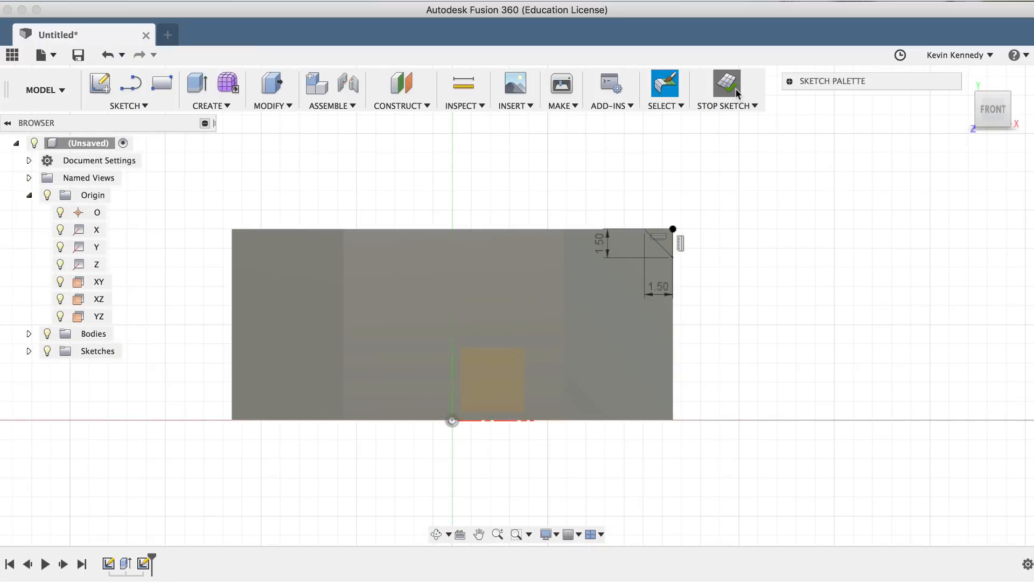
# Revolve-cut the corner triangle 360° around the Y axis to chamfer the top edge.
pyautogui.click(269, 106)
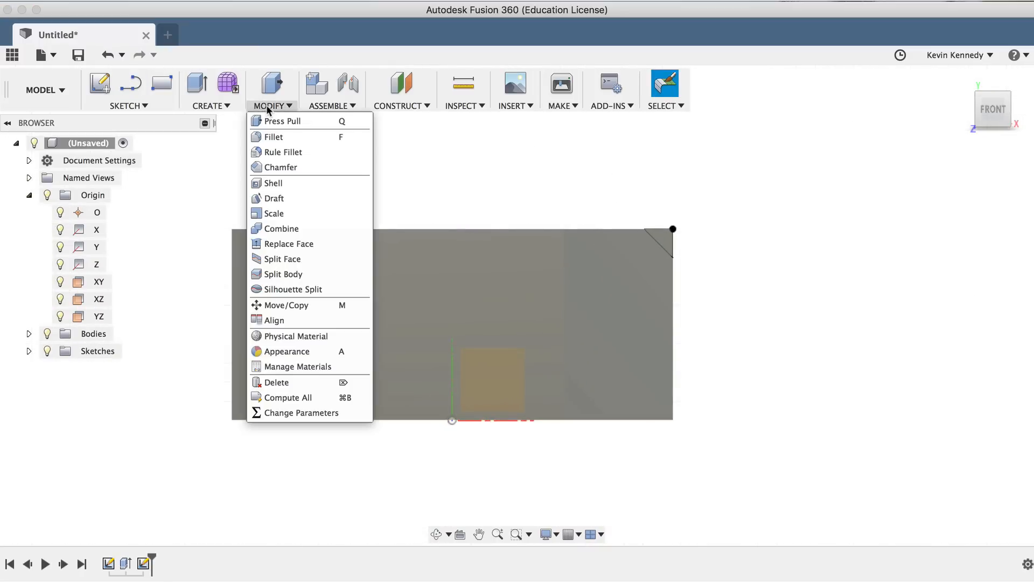
pyautogui.click(210, 106)
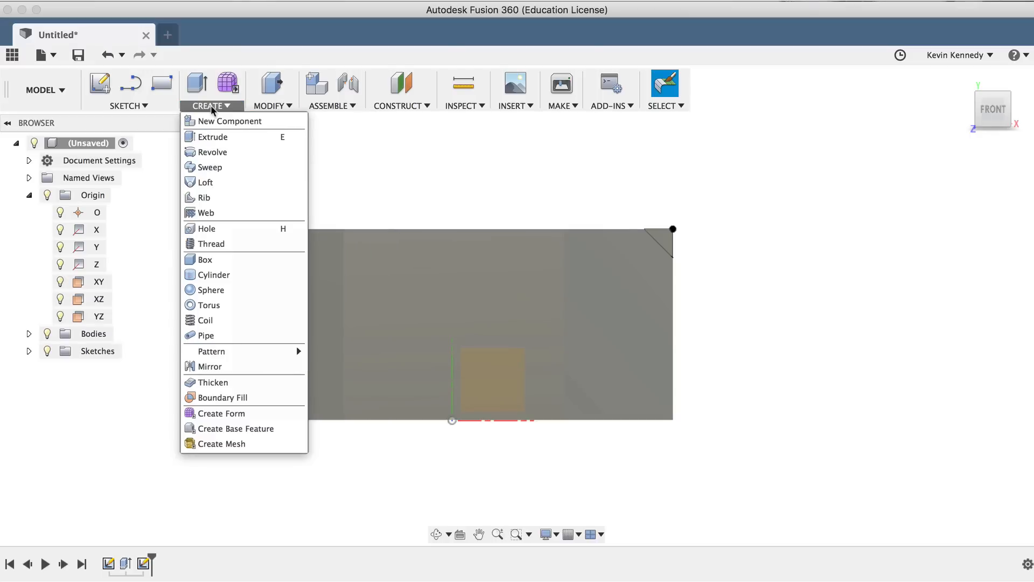
pyautogui.moveTo(211, 152)
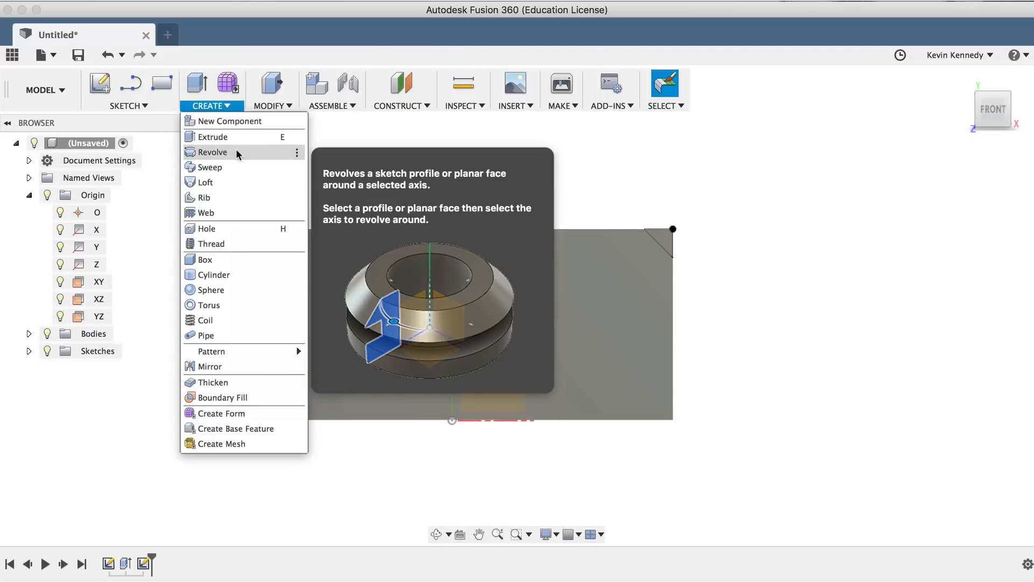
pyautogui.click(211, 152)
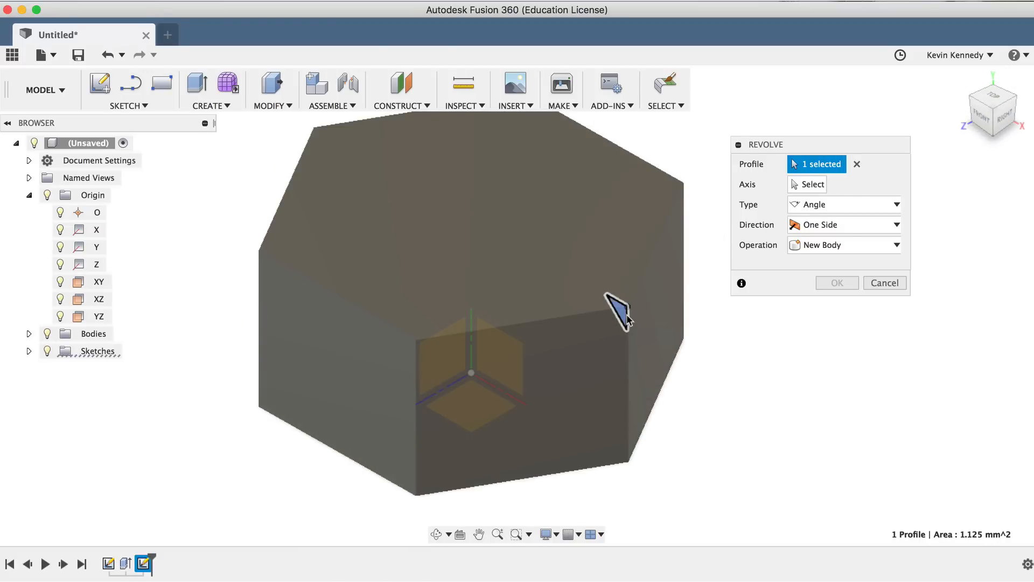
pyautogui.click(96, 246)
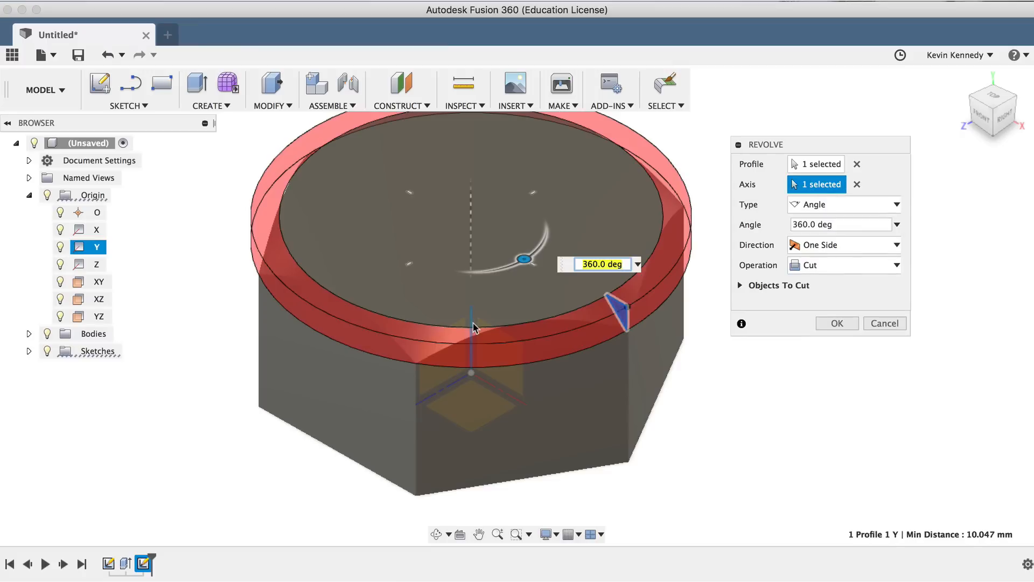
pyautogui.moveTo(830, 289)
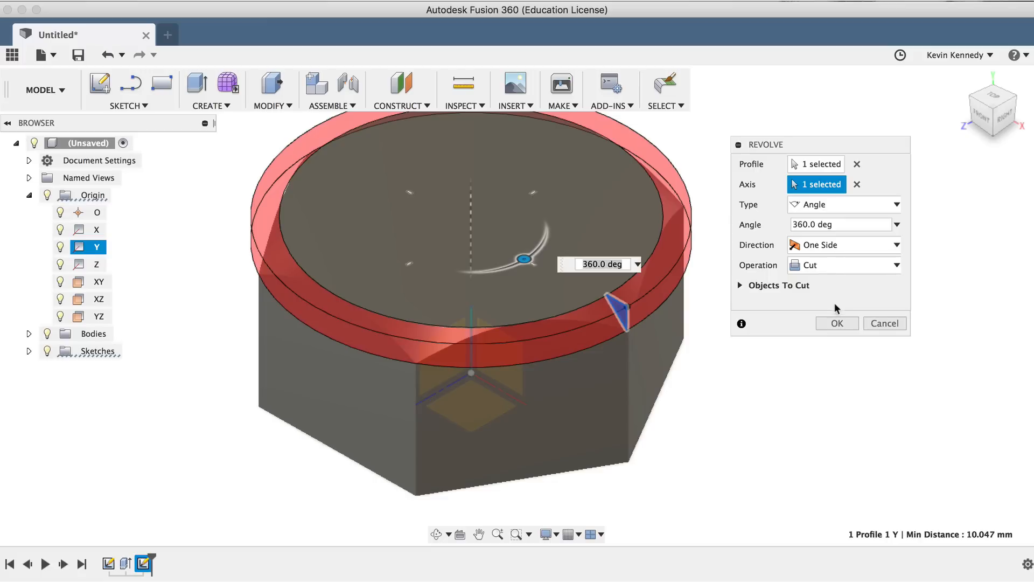
pyautogui.click(836, 323)
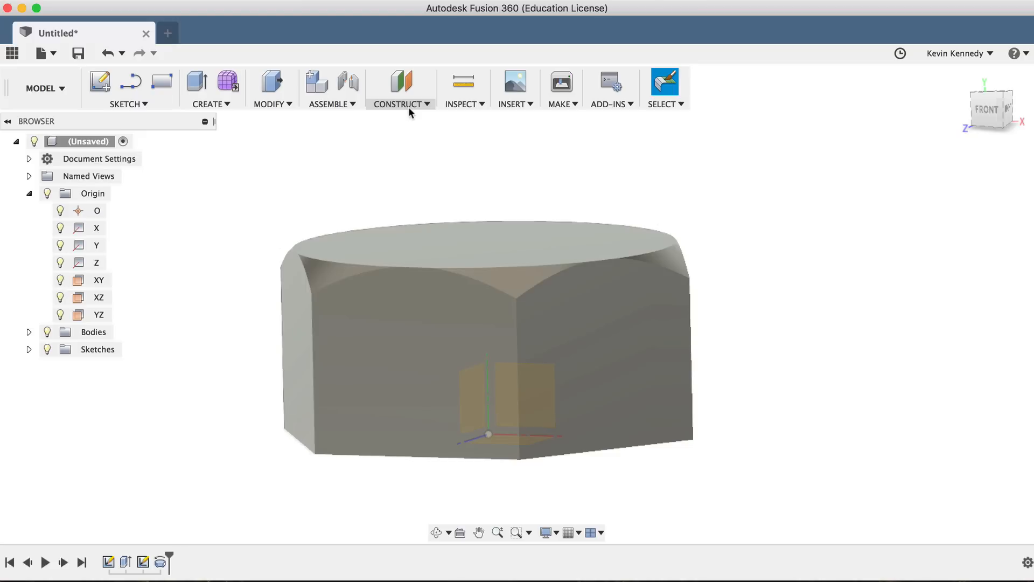
# Add a Midplane construction plane between the nut's top and bottom faces.
pyautogui.click(400, 88)
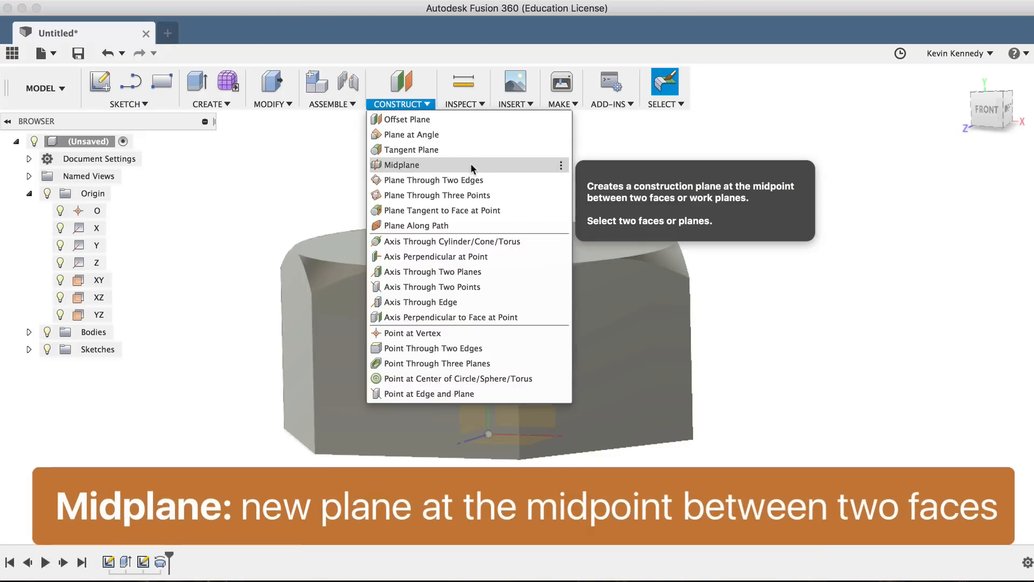
pyautogui.click(403, 164)
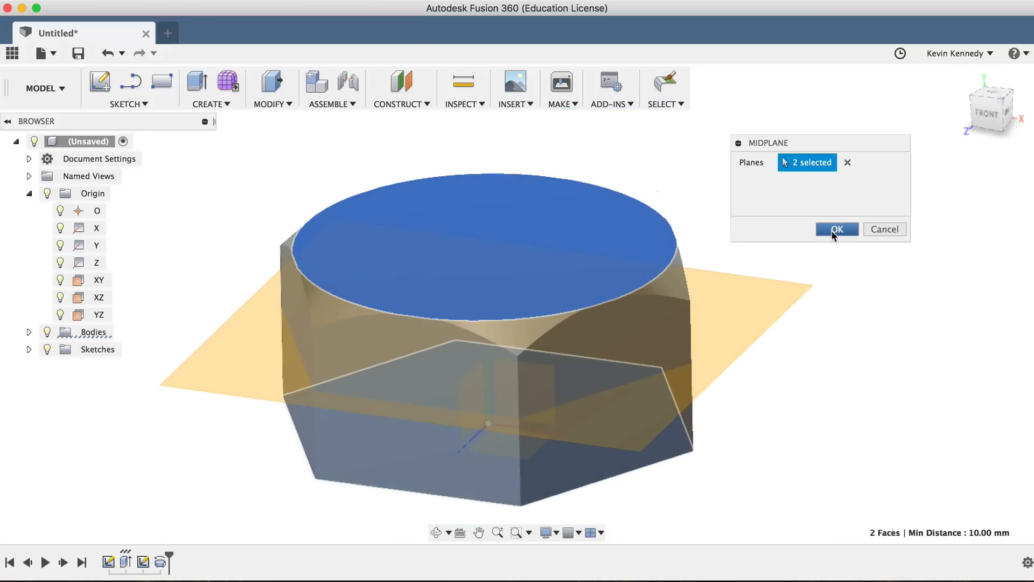
pyautogui.click(837, 229)
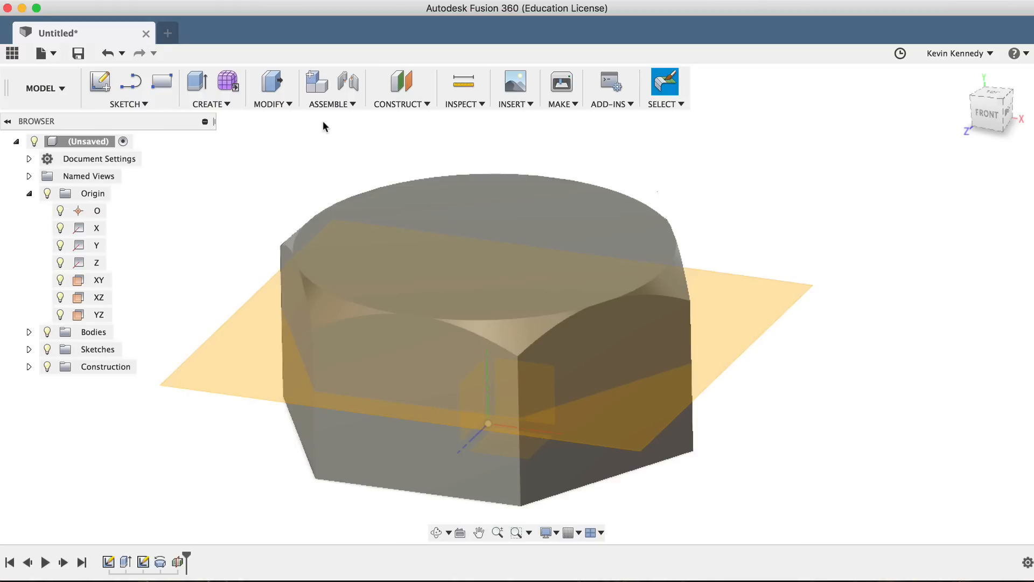
# Mirror the Revolve1 chamfer feature across the midplane with Features pattern type.
pyautogui.click(211, 89)
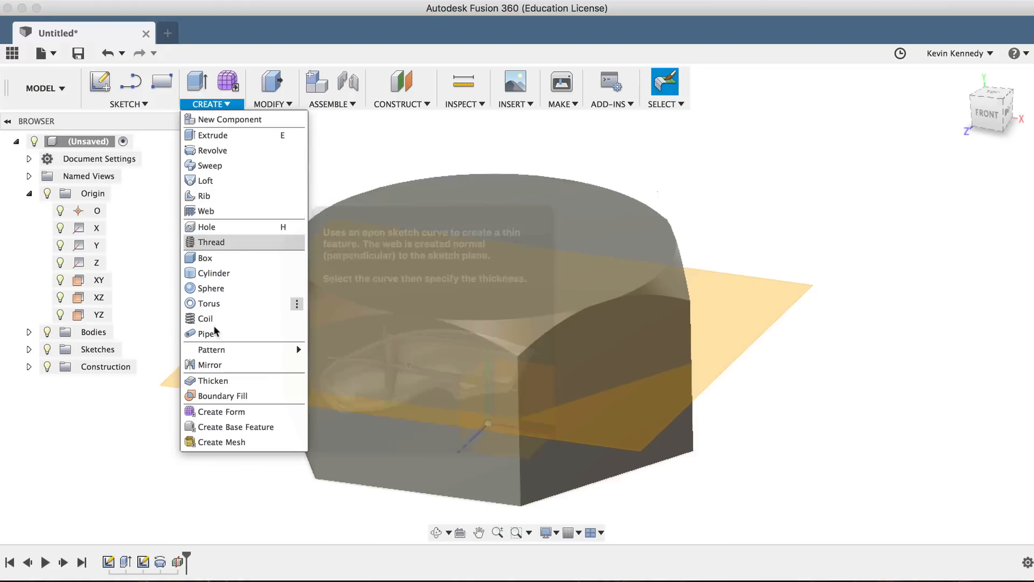
pyautogui.click(209, 364)
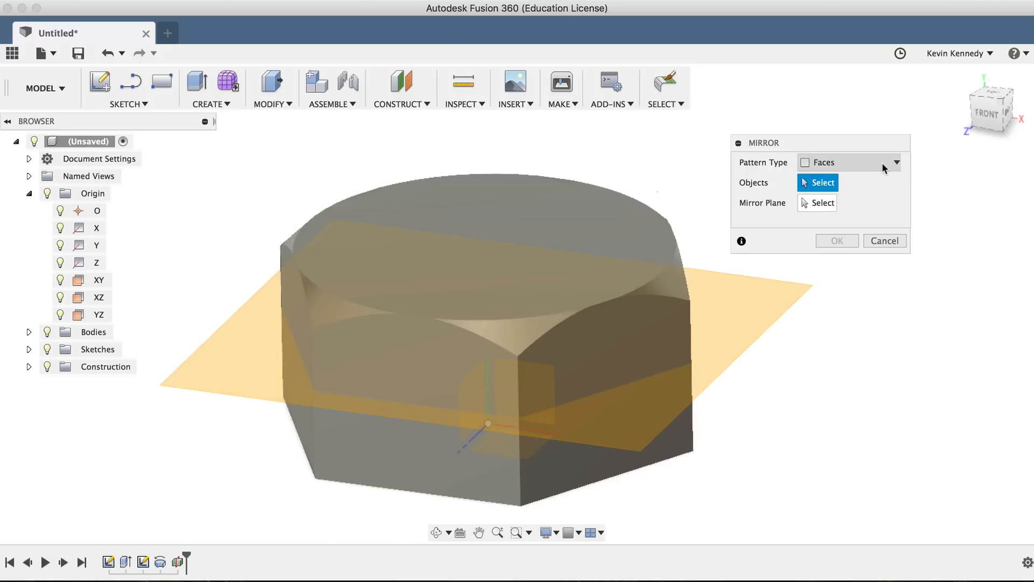
pyautogui.click(852, 162)
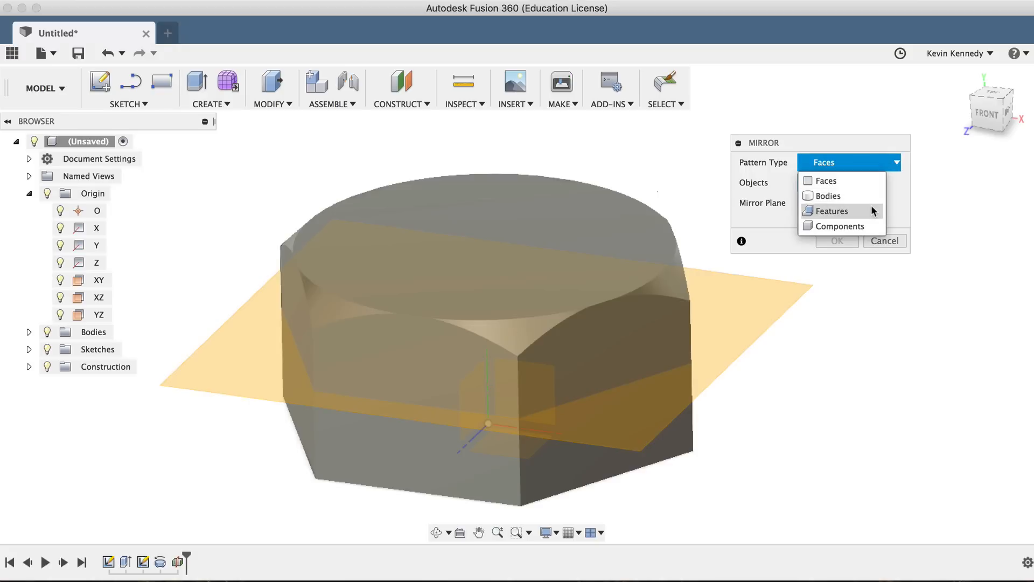
pyautogui.click(833, 211)
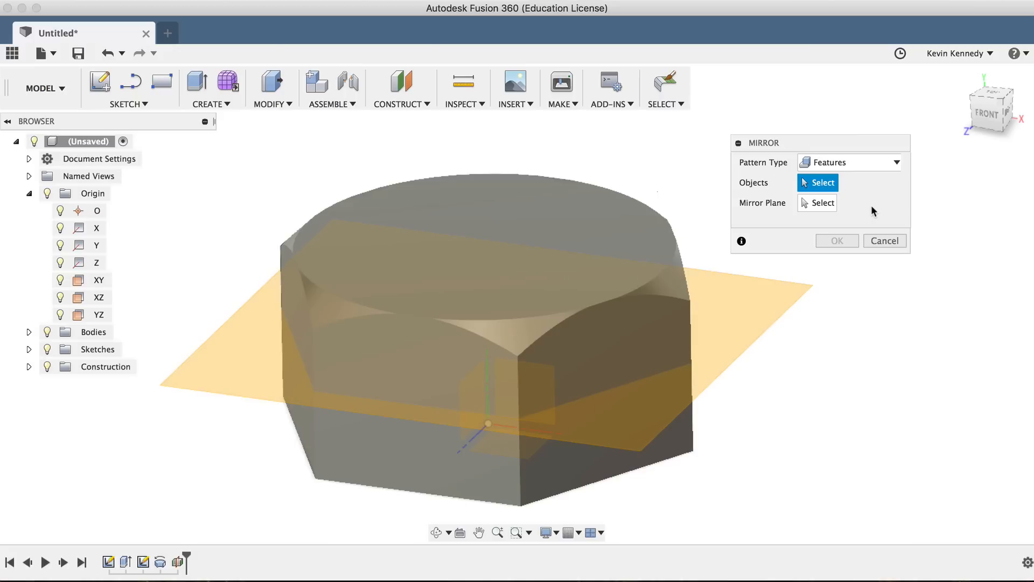
pyautogui.moveTo(181, 558)
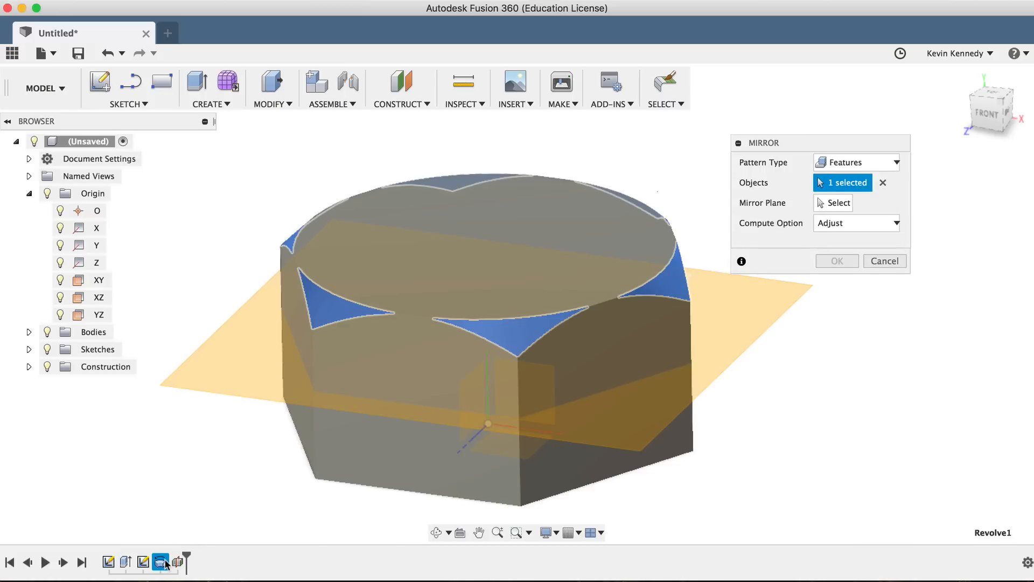
pyautogui.moveTo(816, 236)
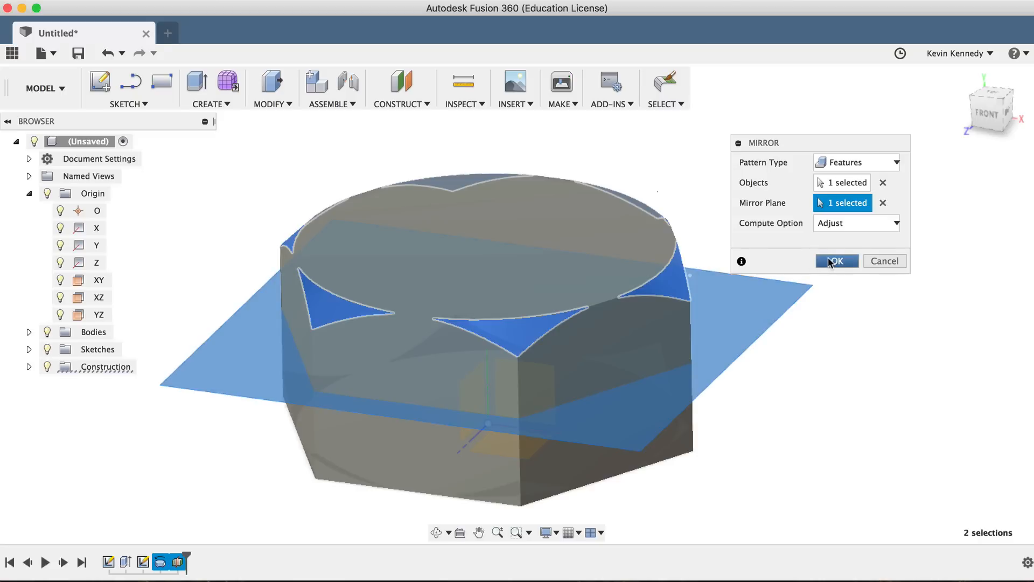
pyautogui.click(836, 261)
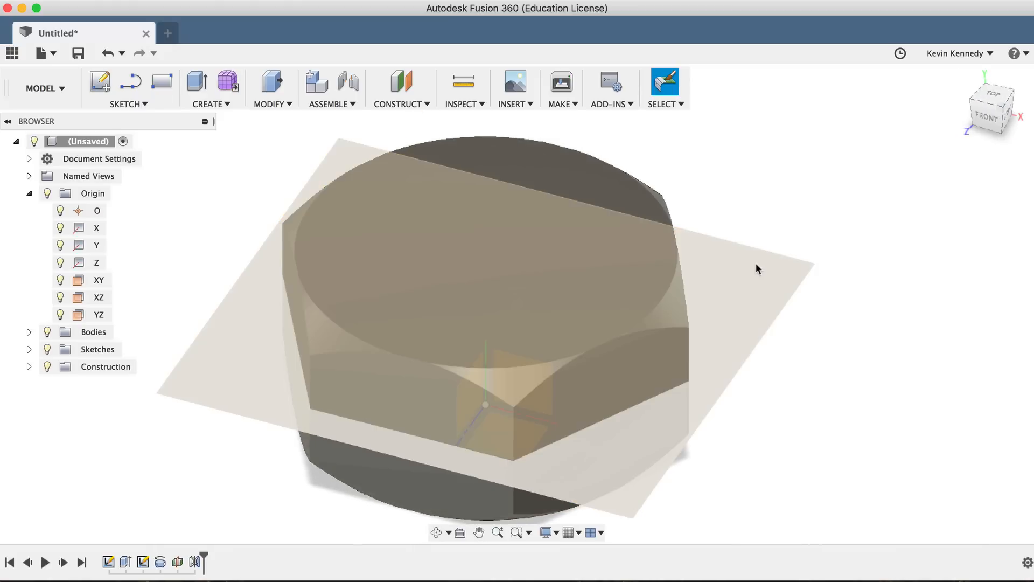
# Hide the construction midplane using V from its context menu.
pyautogui.rightClick(757, 268)
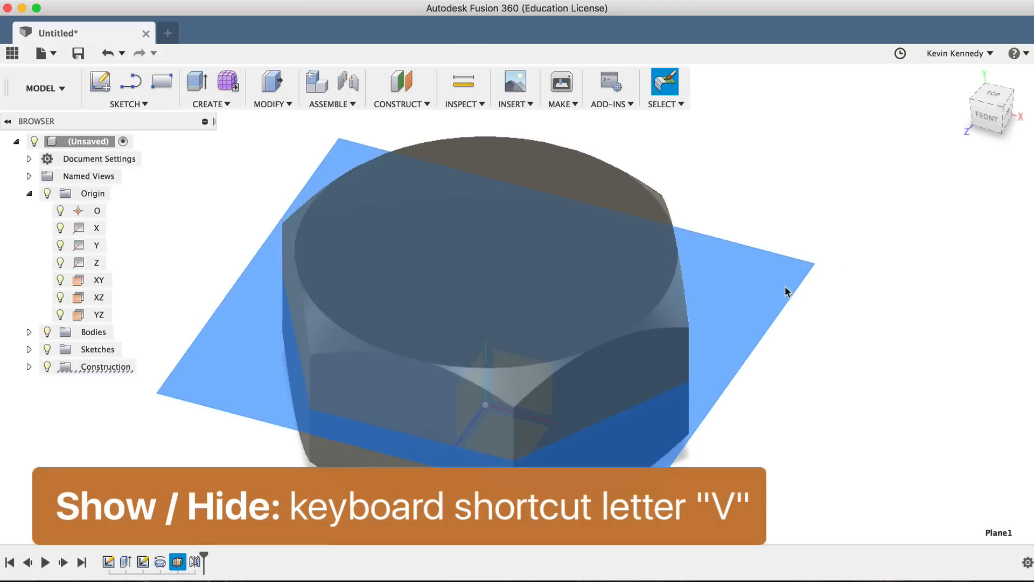
pyautogui.press('v')
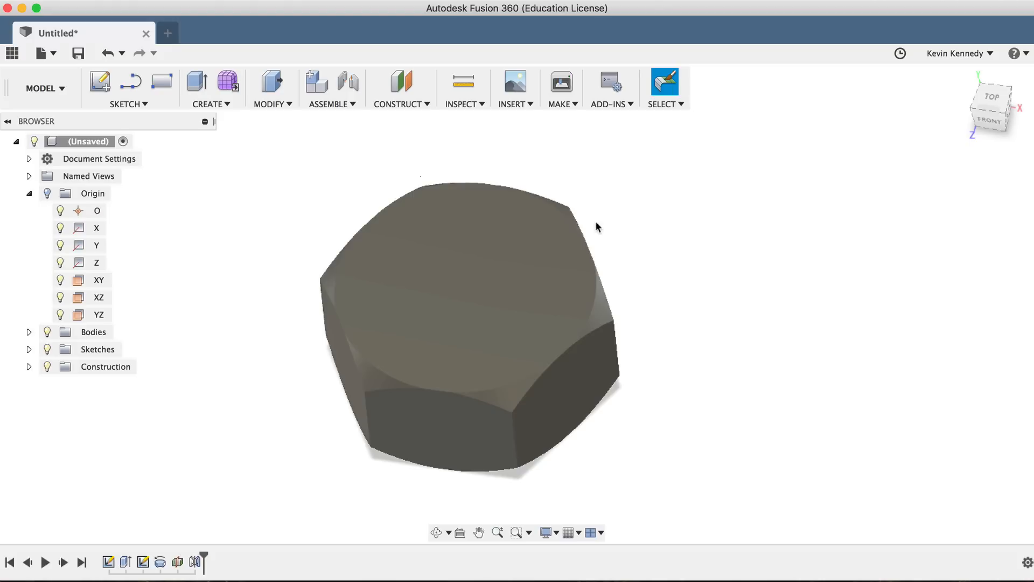
pyautogui.moveTo(259, 136)
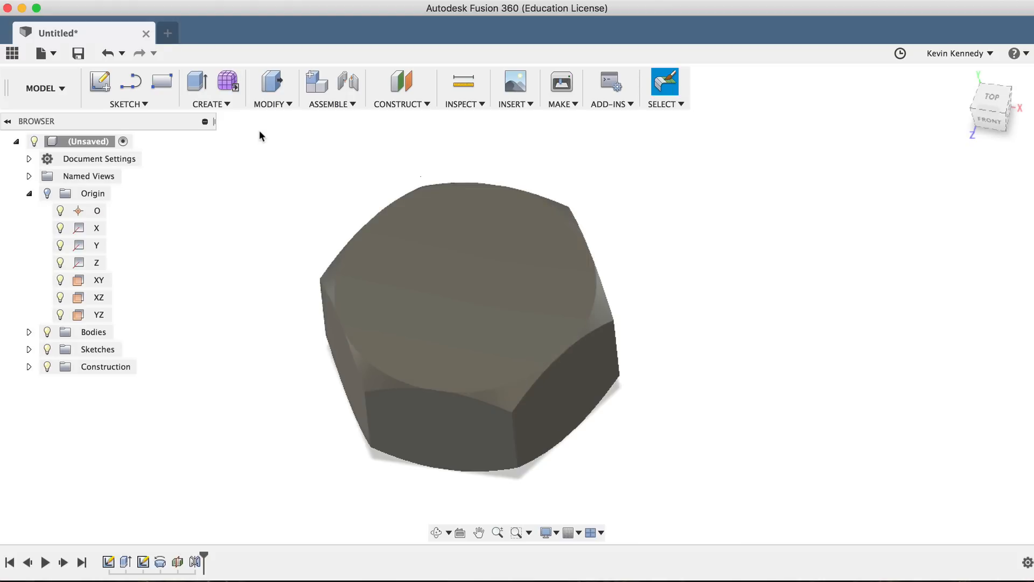
# Start the Hole tool with H and place the hole on the nut's top face.
pyautogui.click(211, 88)
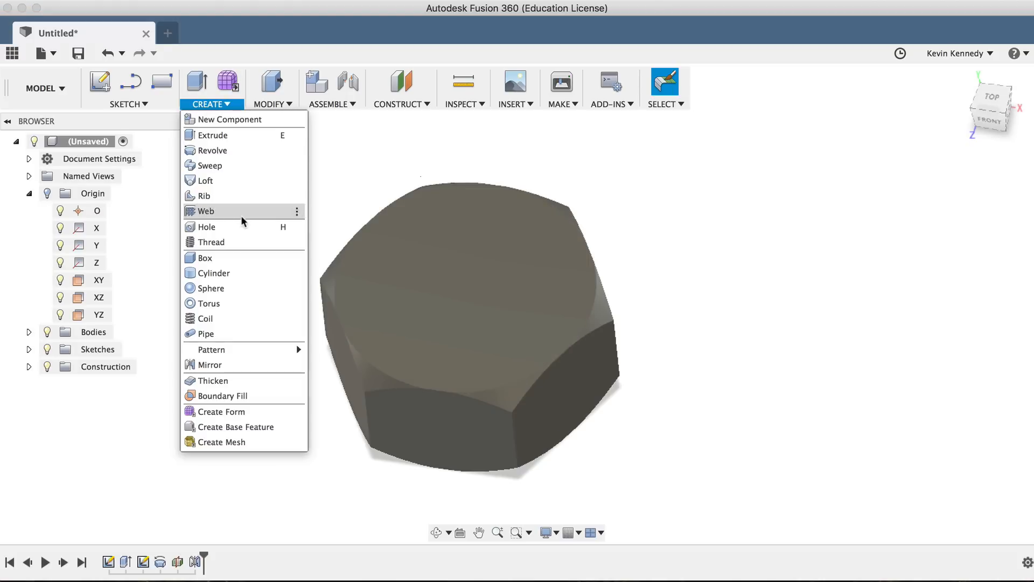
pyautogui.moveTo(206, 226)
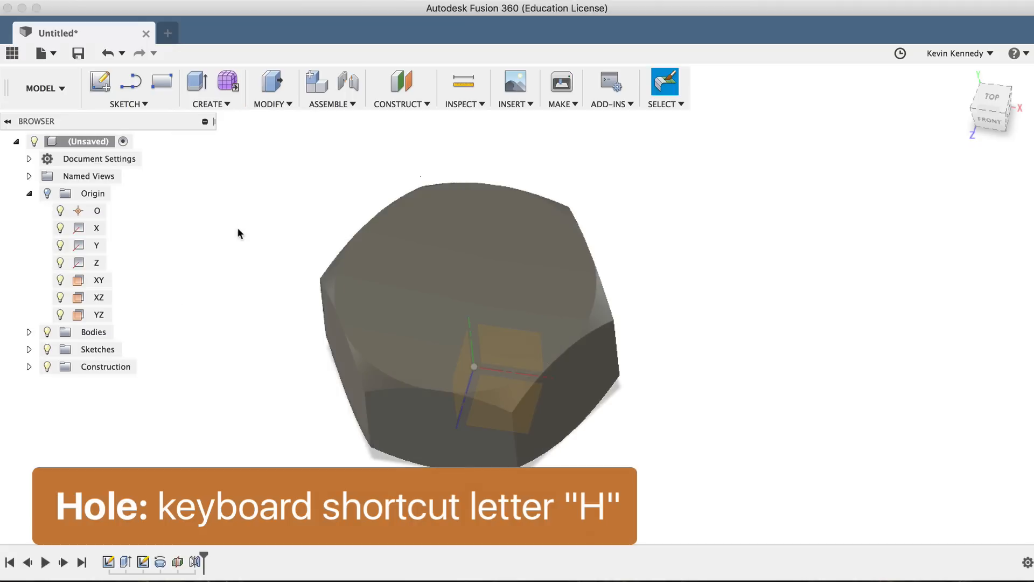
pyautogui.press('h')
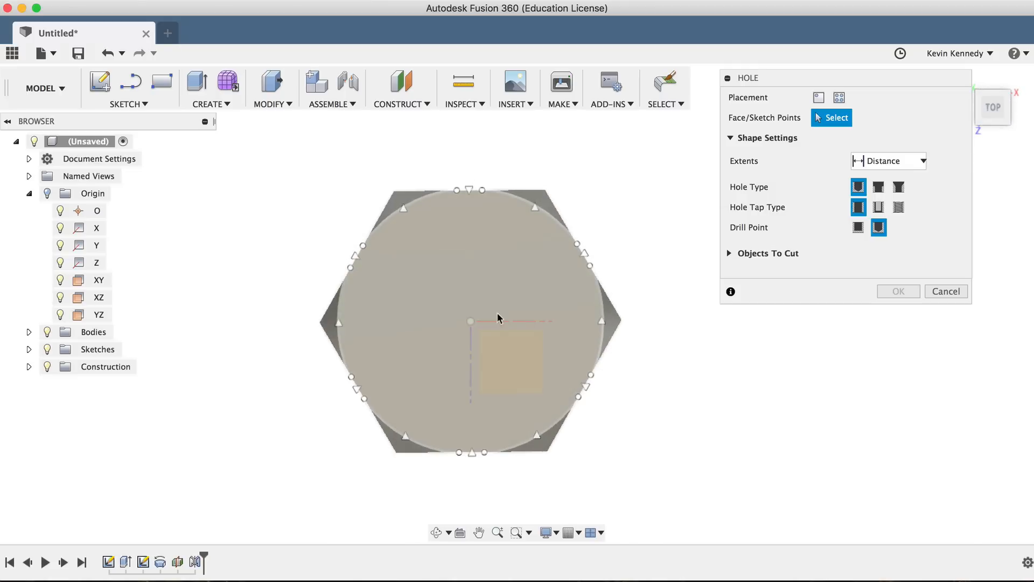
pyautogui.click(469, 321)
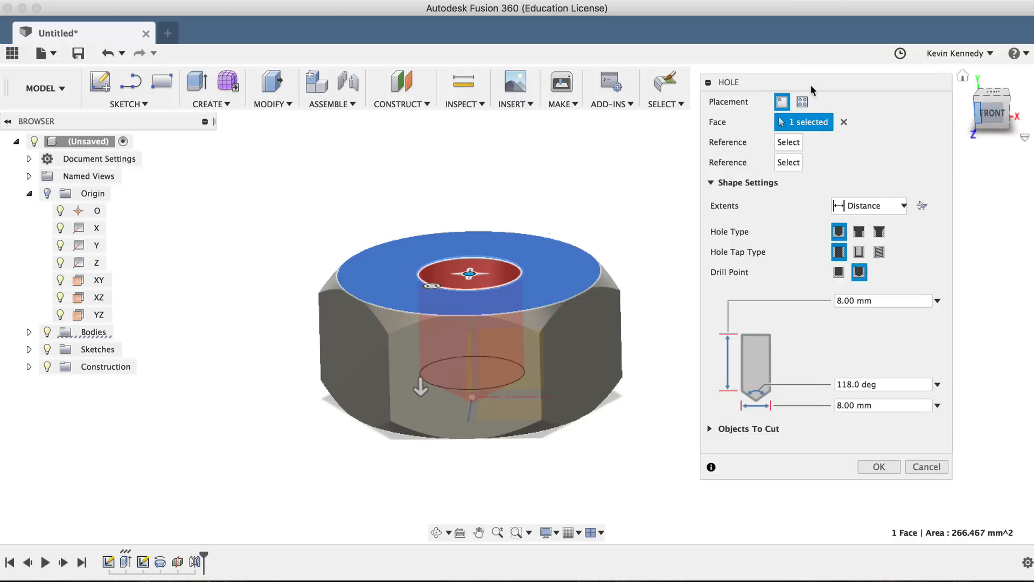
pyautogui.moveTo(872, 136)
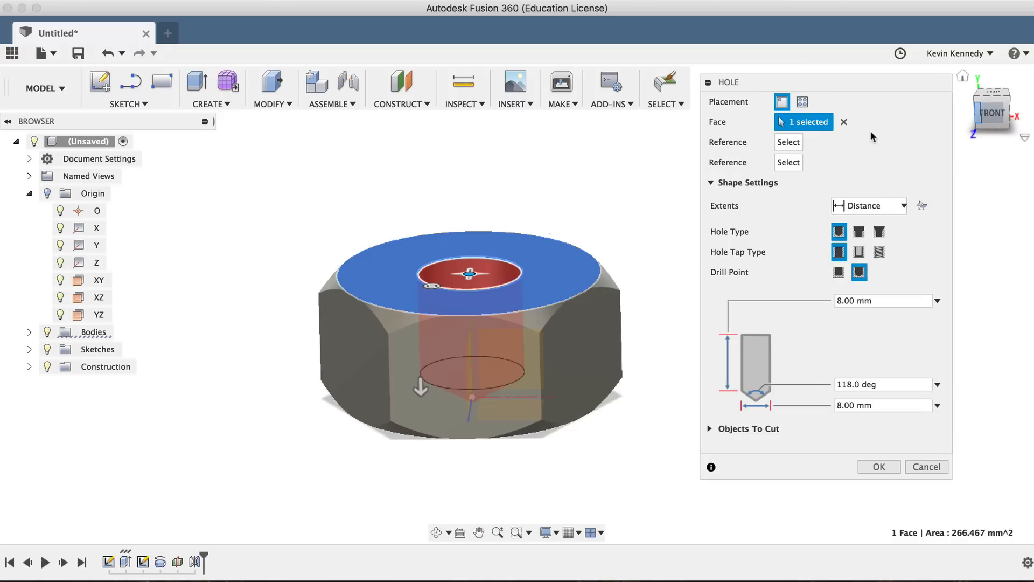
pyautogui.moveTo(785, 244)
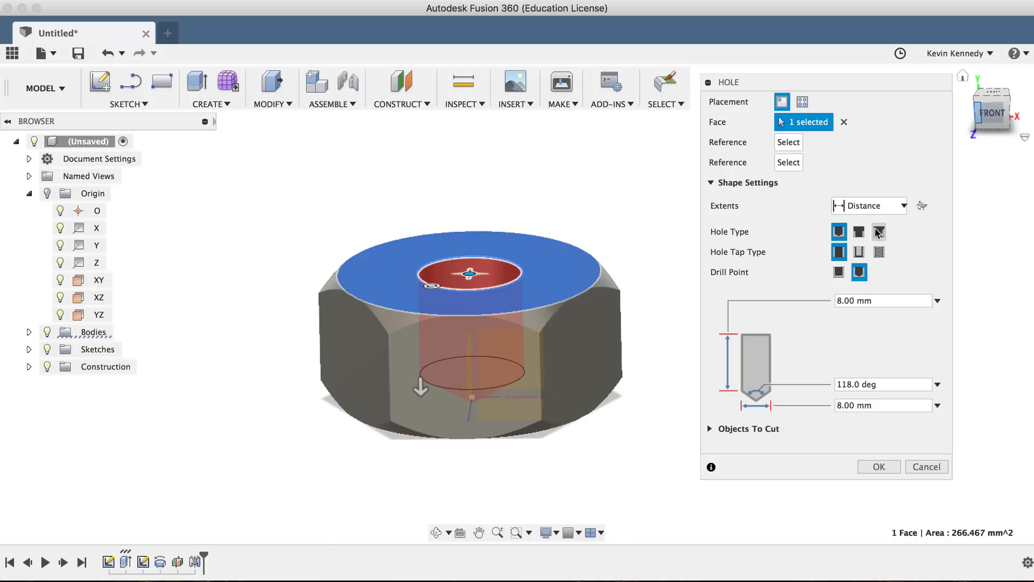
# Make the hole countersunk and tapped, threaded full length, with a flat drill point.
pyautogui.click(879, 232)
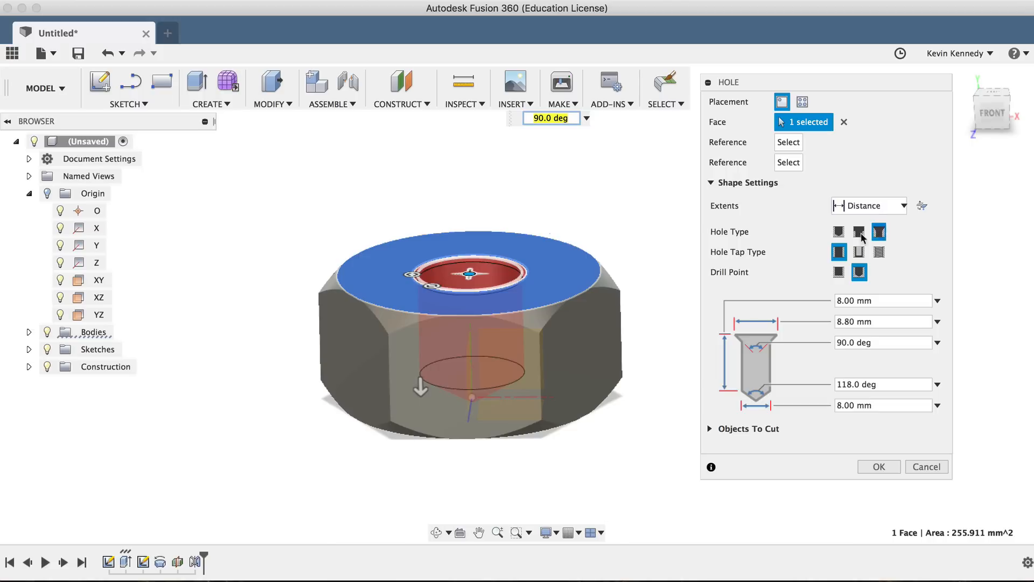
pyautogui.moveTo(879, 252)
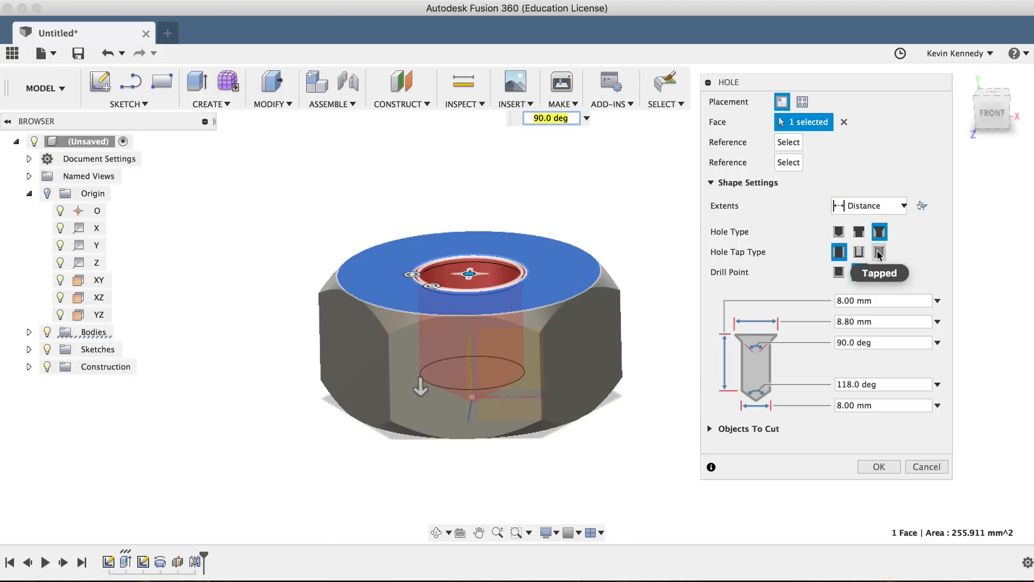
pyautogui.click(879, 253)
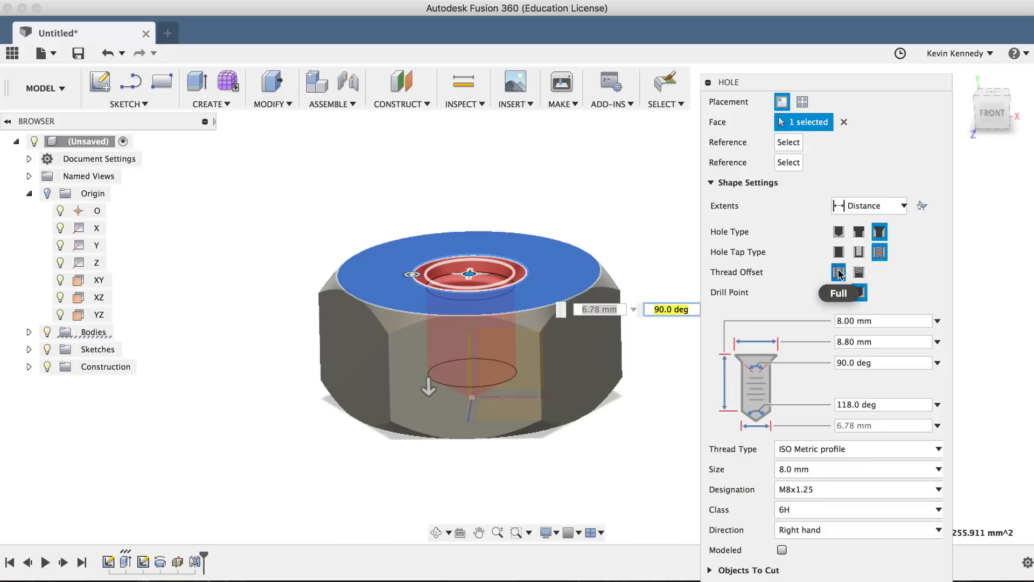
pyautogui.click(859, 292)
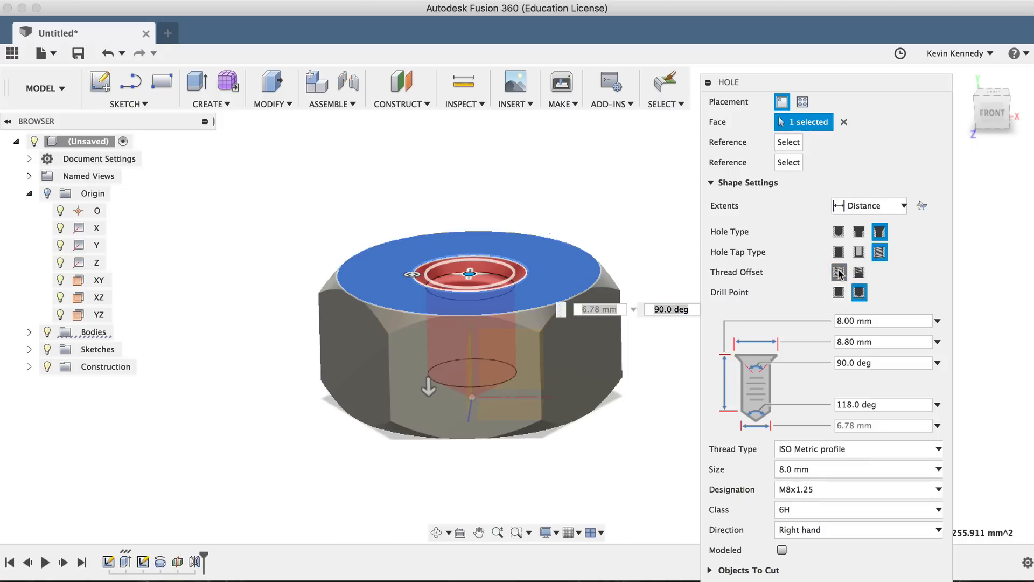
pyautogui.click(837, 272)
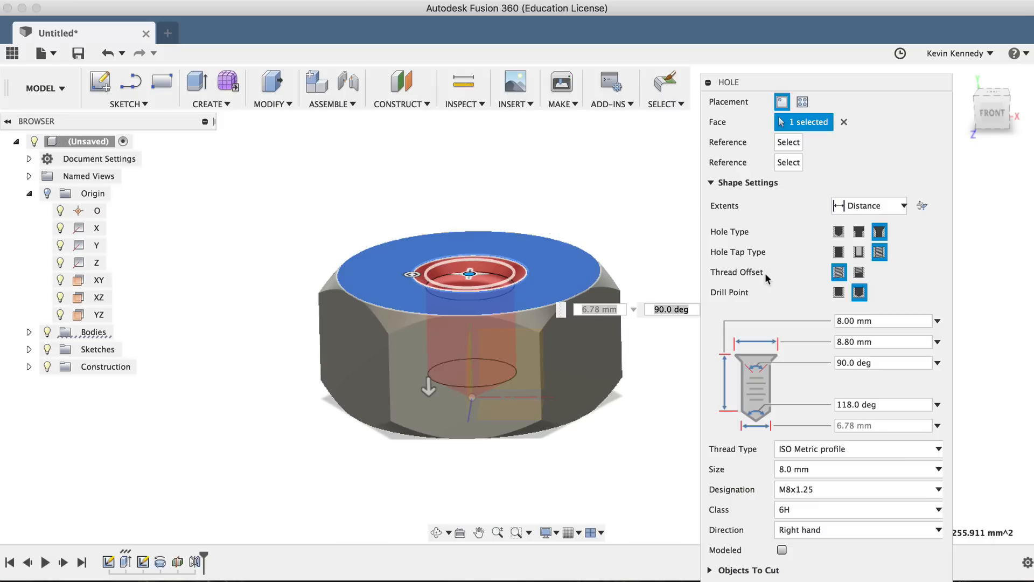
pyautogui.moveTo(767, 279)
pyautogui.write('10')
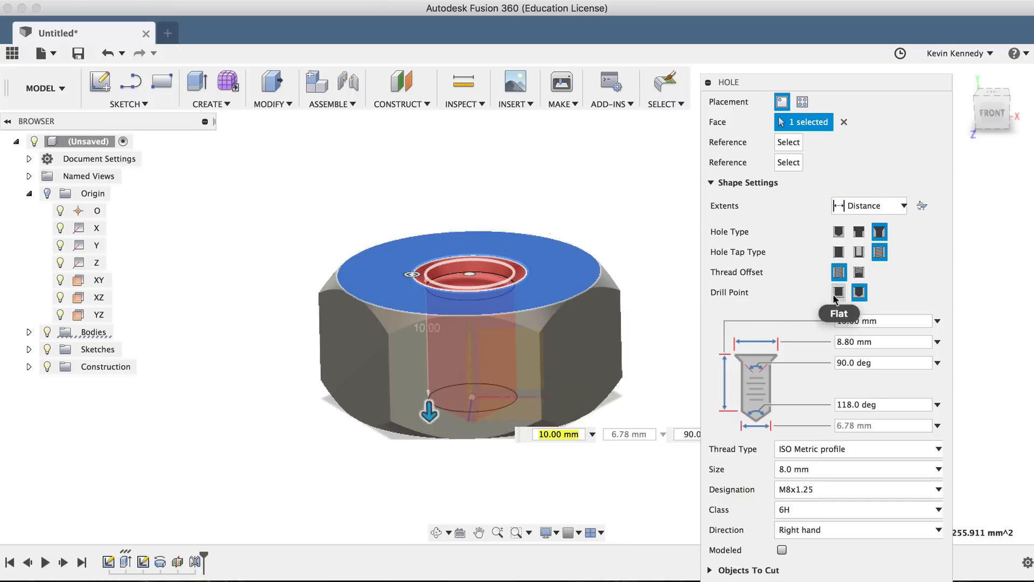
pyautogui.click(838, 292)
pyautogui.write('12')
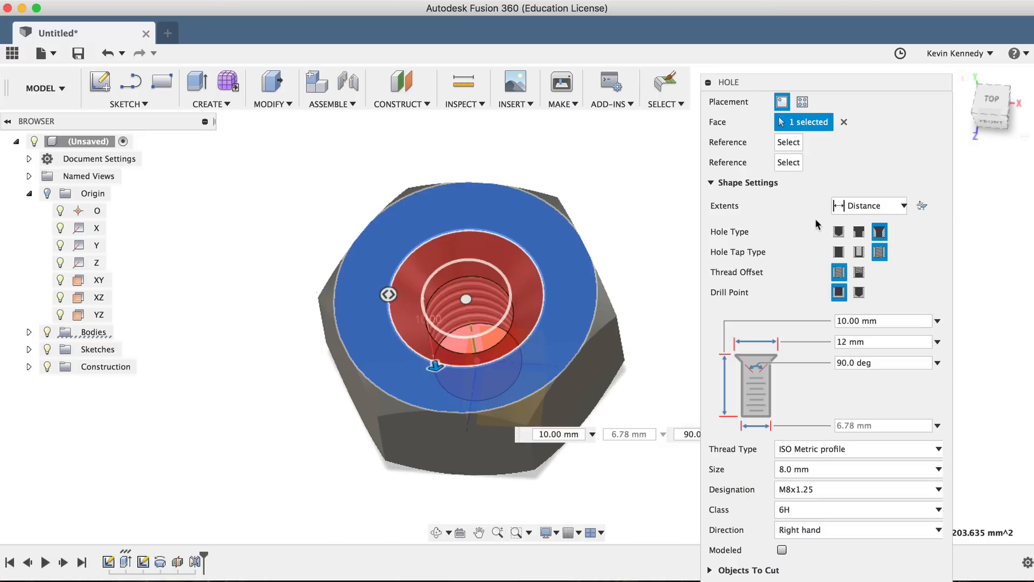
pyautogui.moveTo(767, 442)
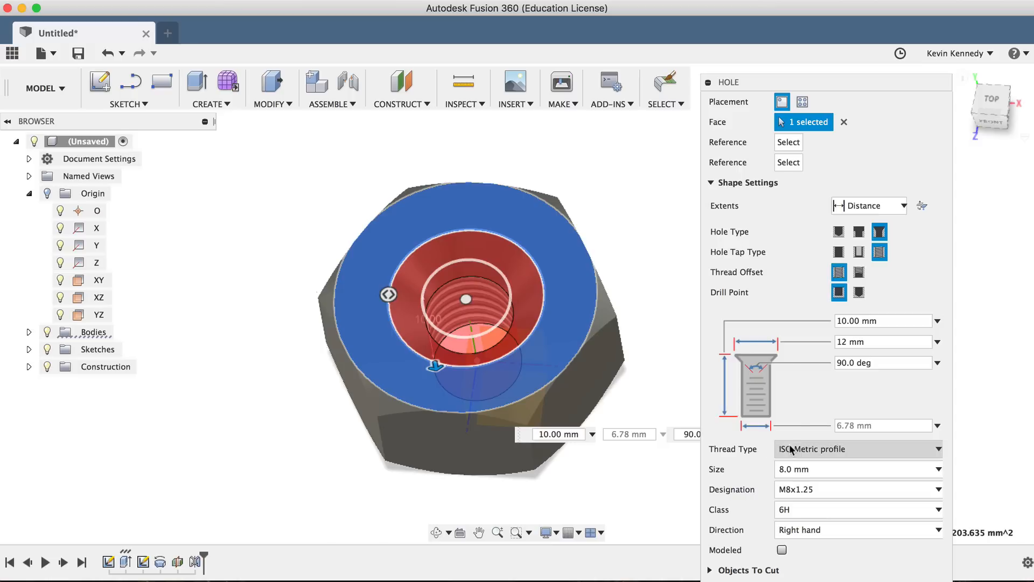
# Choose the GB Metric Profile thread standard, 12.0 mm size and M12x1 fine-pitch designation.
pyautogui.click(857, 449)
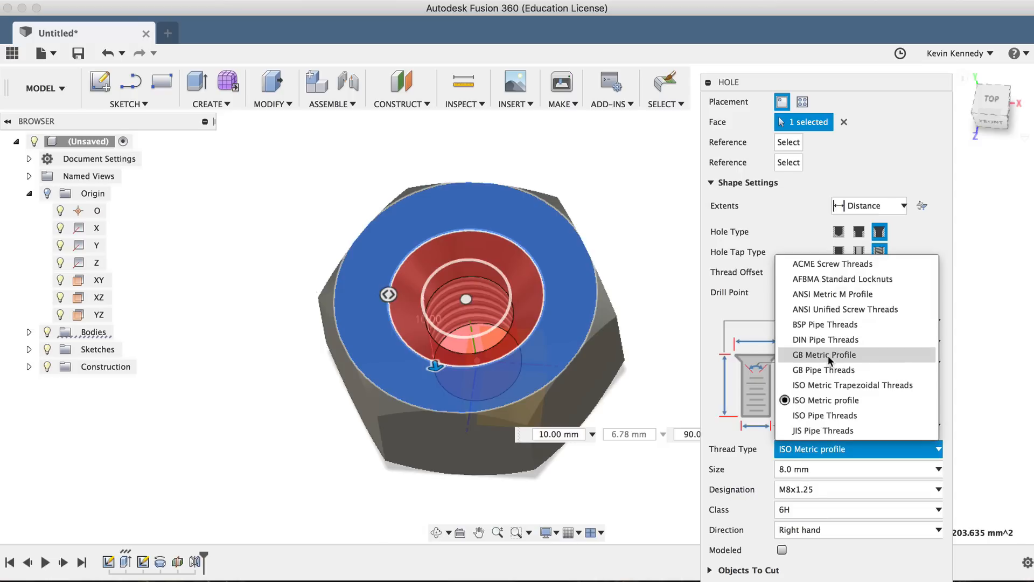
pyautogui.click(822, 354)
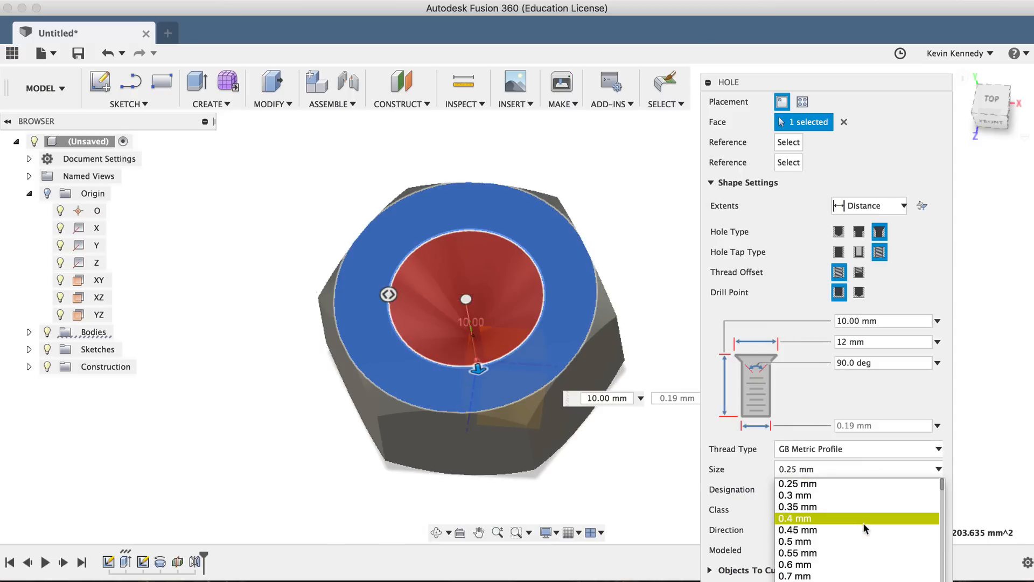
pyautogui.scroll(-3)
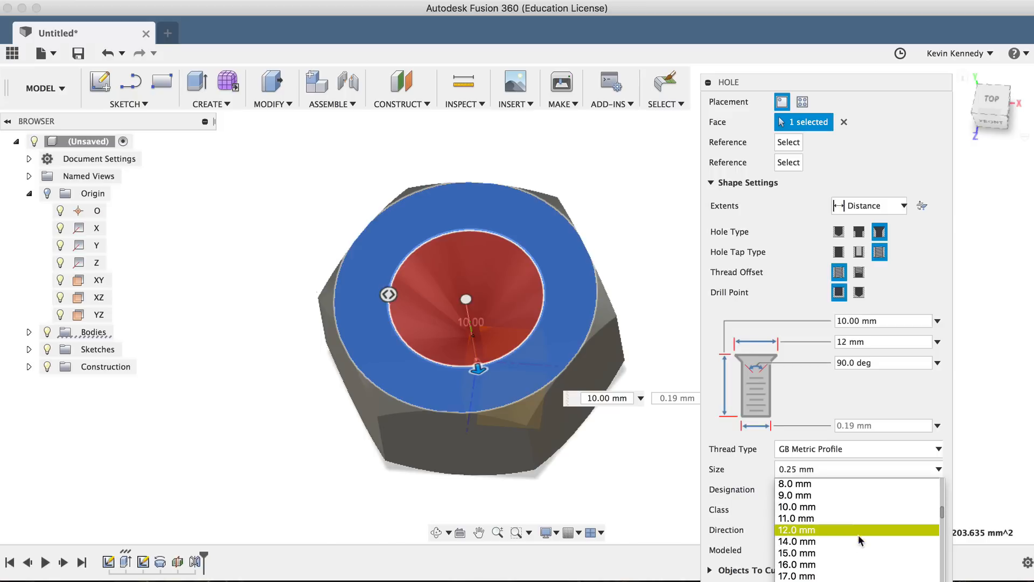
pyautogui.click(796, 529)
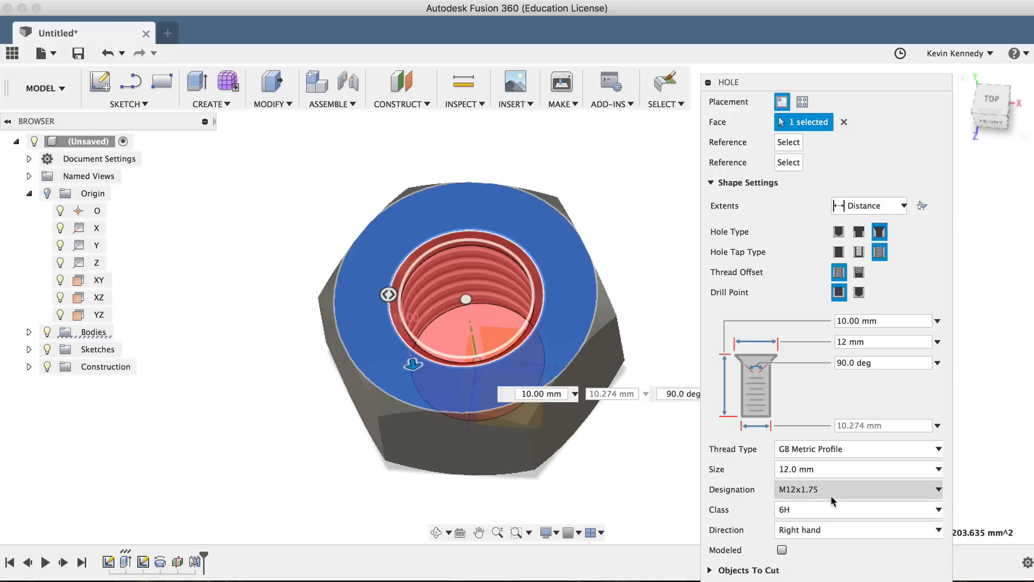
pyautogui.click(857, 488)
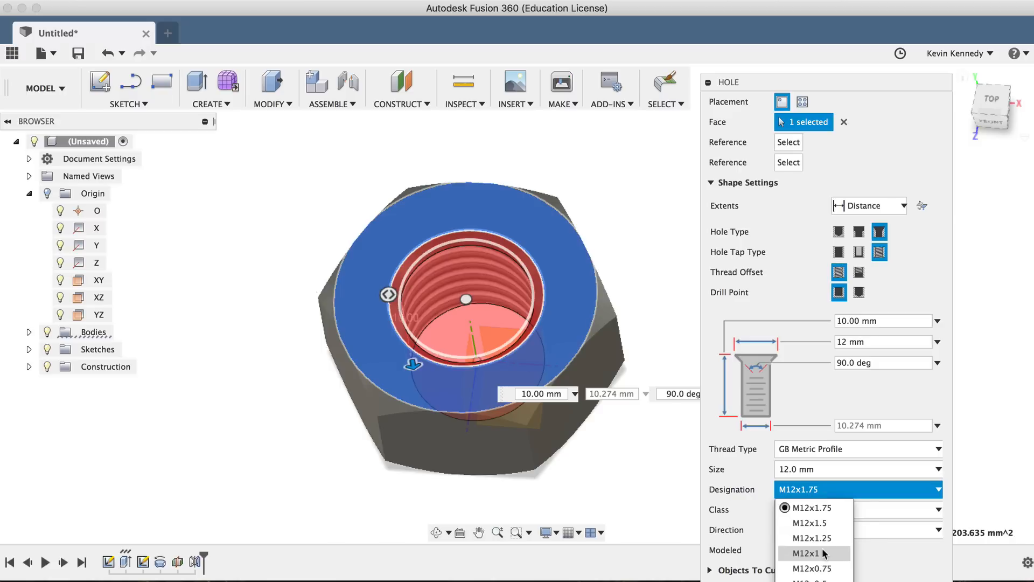
pyautogui.click(805, 553)
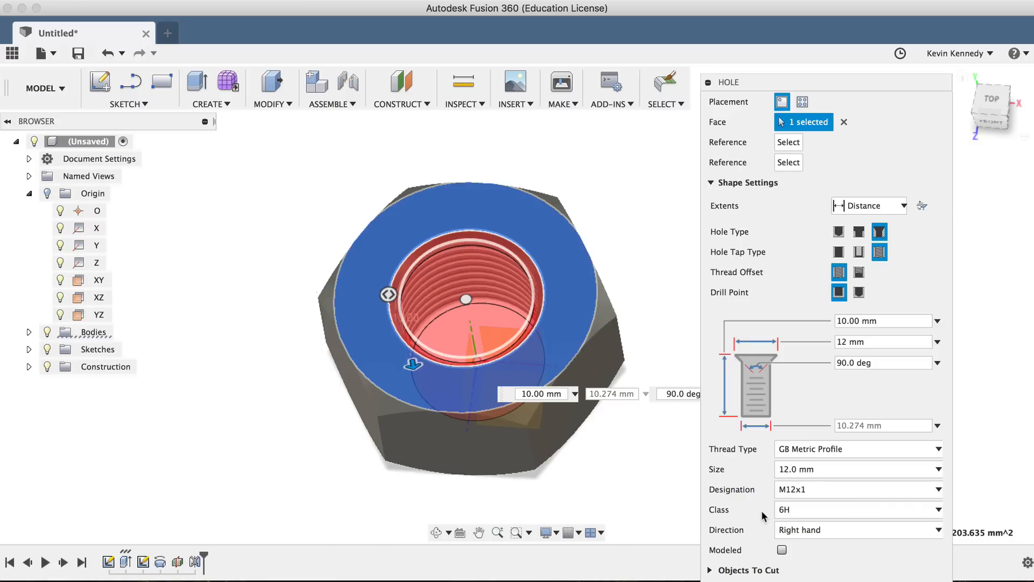
pyautogui.moveTo(763, 238)
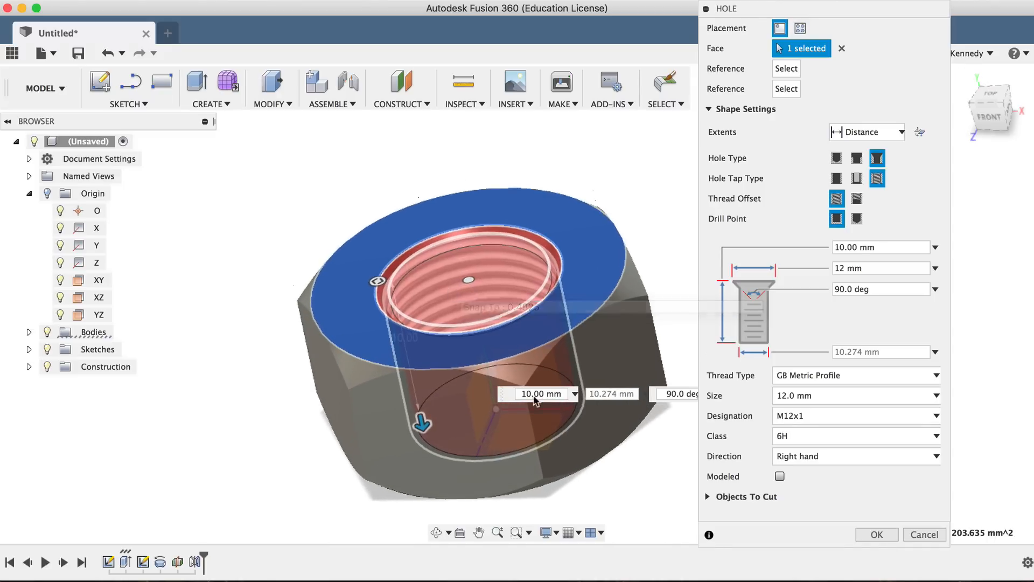
# Switch the hole thread to Modeled, toggling it off and back on to compare.
pyautogui.click(779, 476)
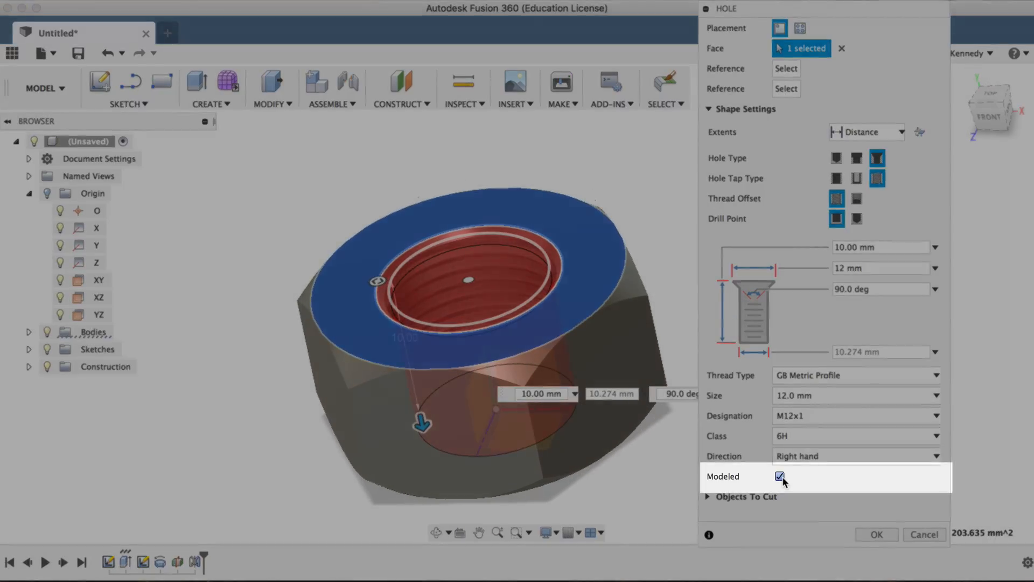
pyautogui.click(780, 476)
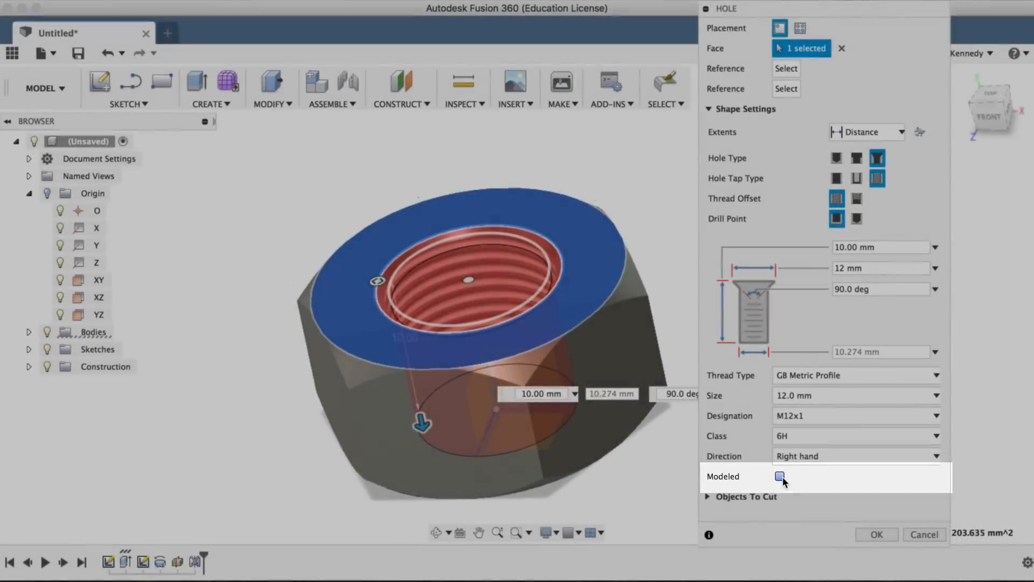
pyautogui.click(779, 476)
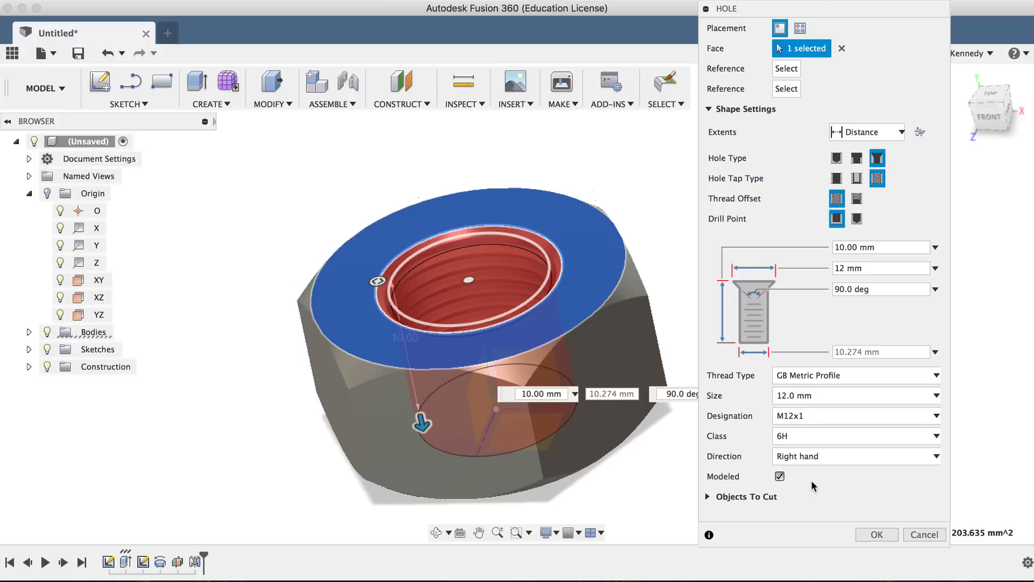
pyautogui.moveTo(814, 487)
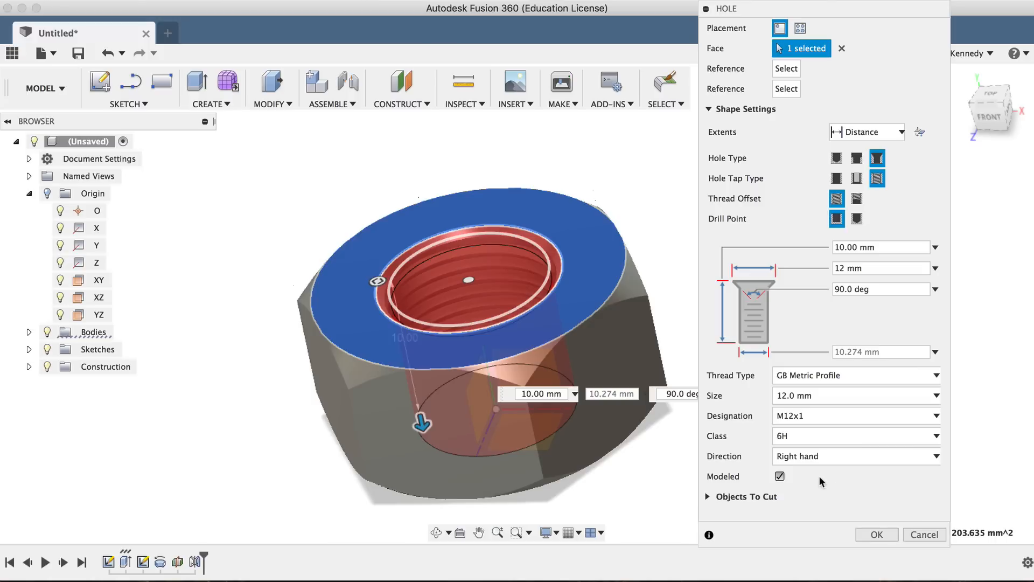
pyautogui.click(876, 534)
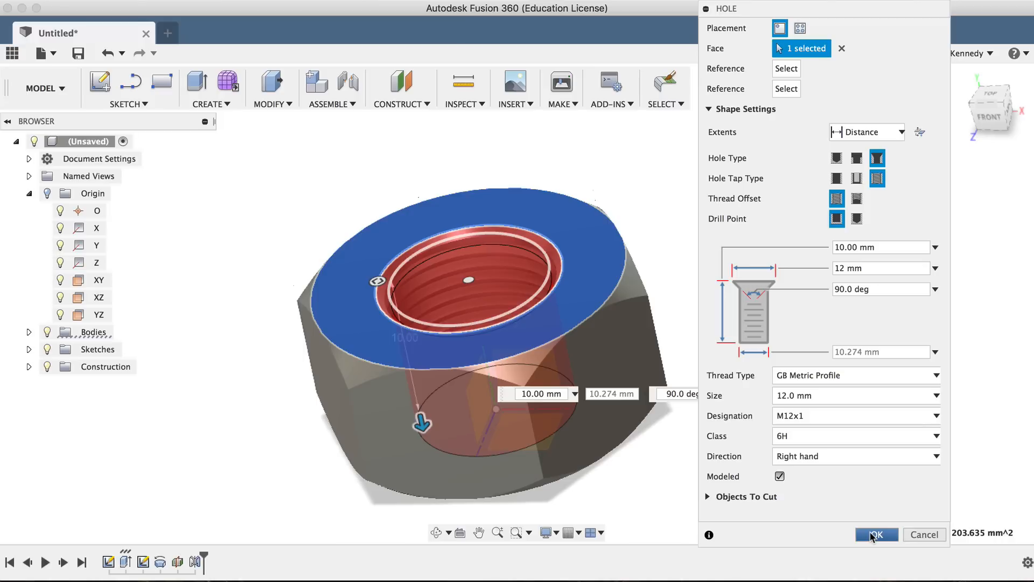
# Create the modeled threaded hole, dimension the chamfer triangle 2 mm by 2 mm, and finish the sketch.
pyautogui.click(875, 535)
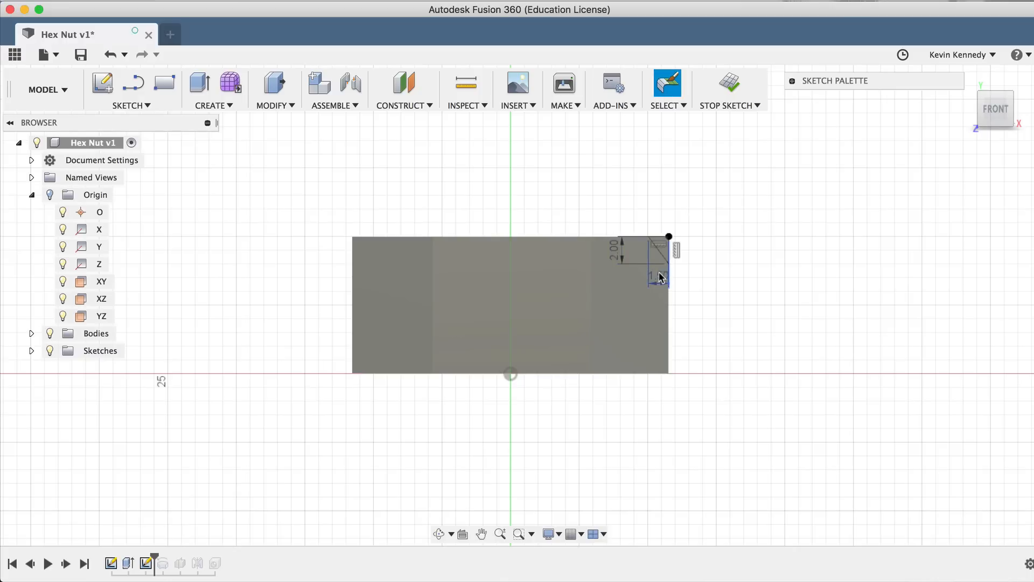
pyautogui.click(659, 275)
pyautogui.write('2')
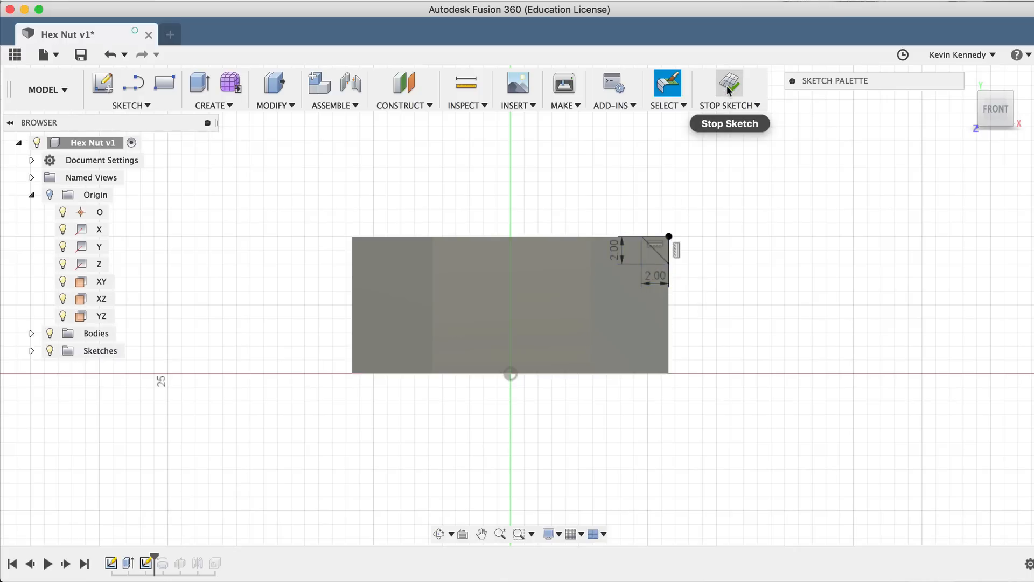
pyautogui.click(728, 84)
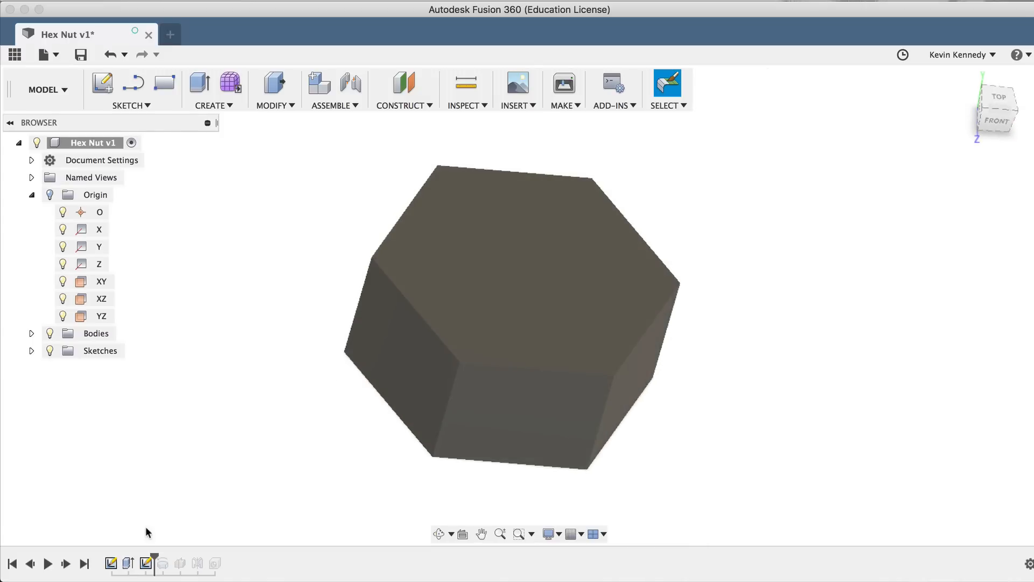